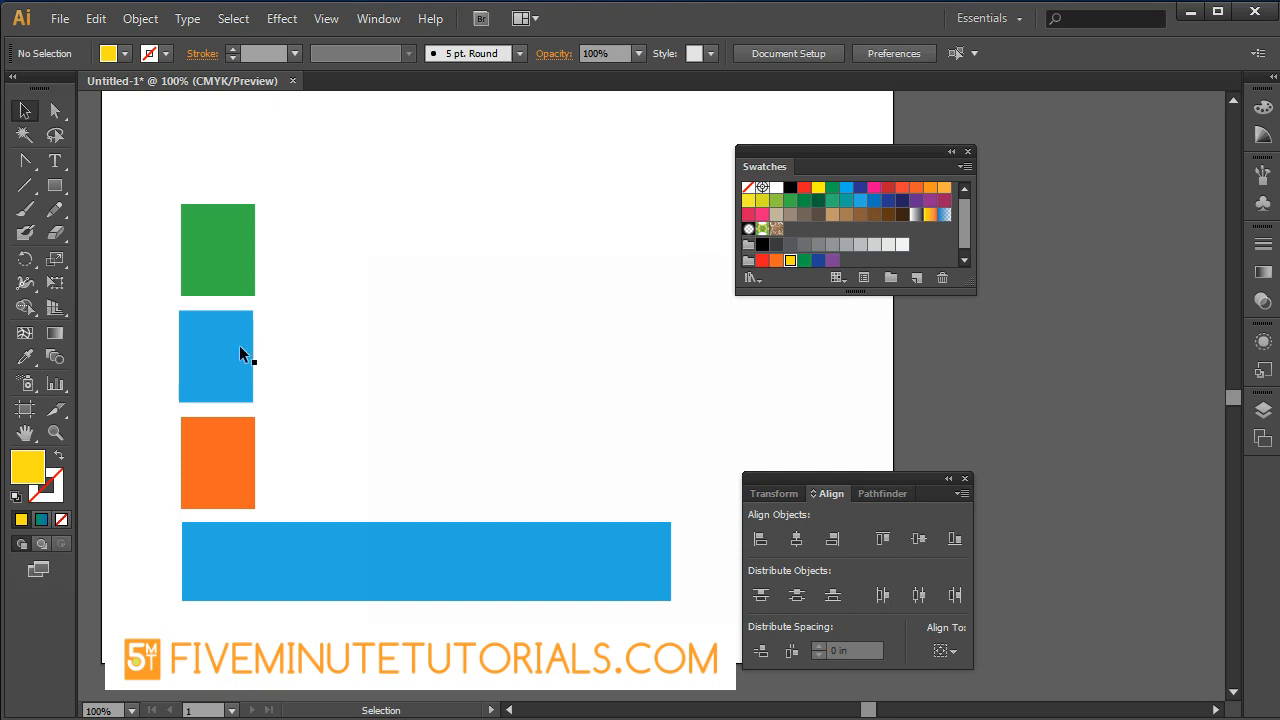
Place the blue square right of the green one and blend them into a green-to-blue gradient block
left_click_drag(216, 356, 412, 250)
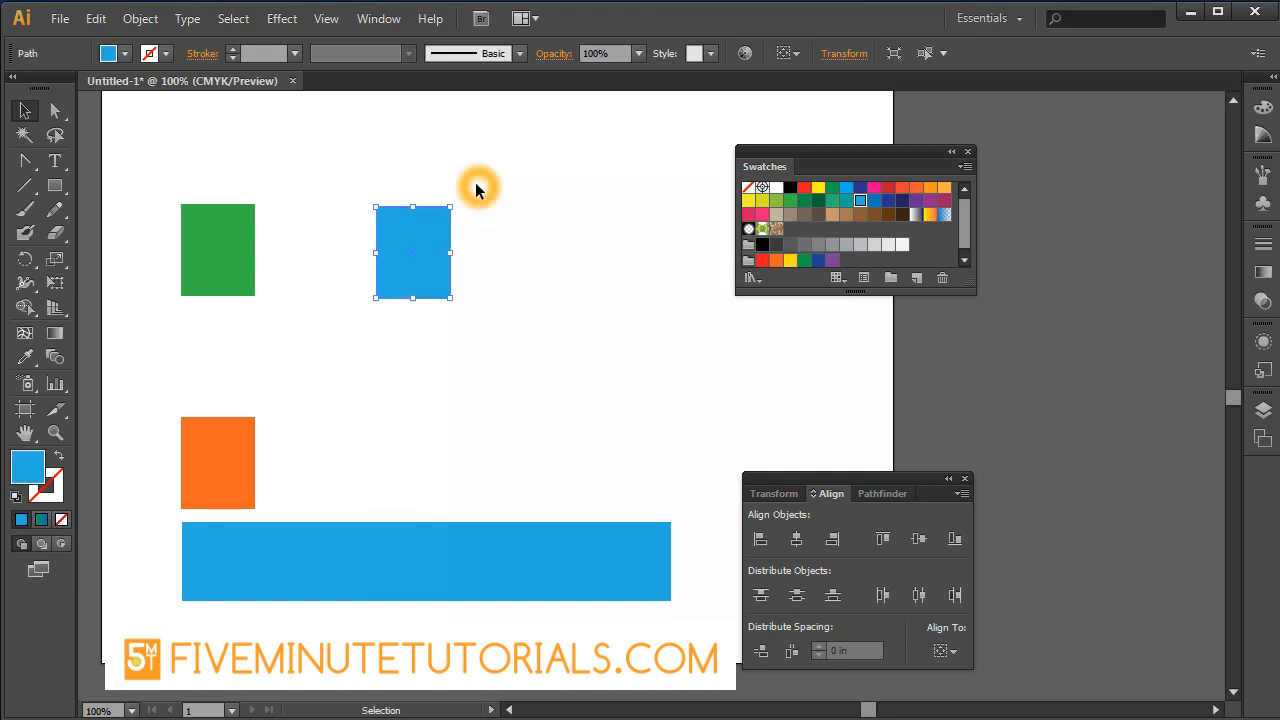
left_click(884, 540)
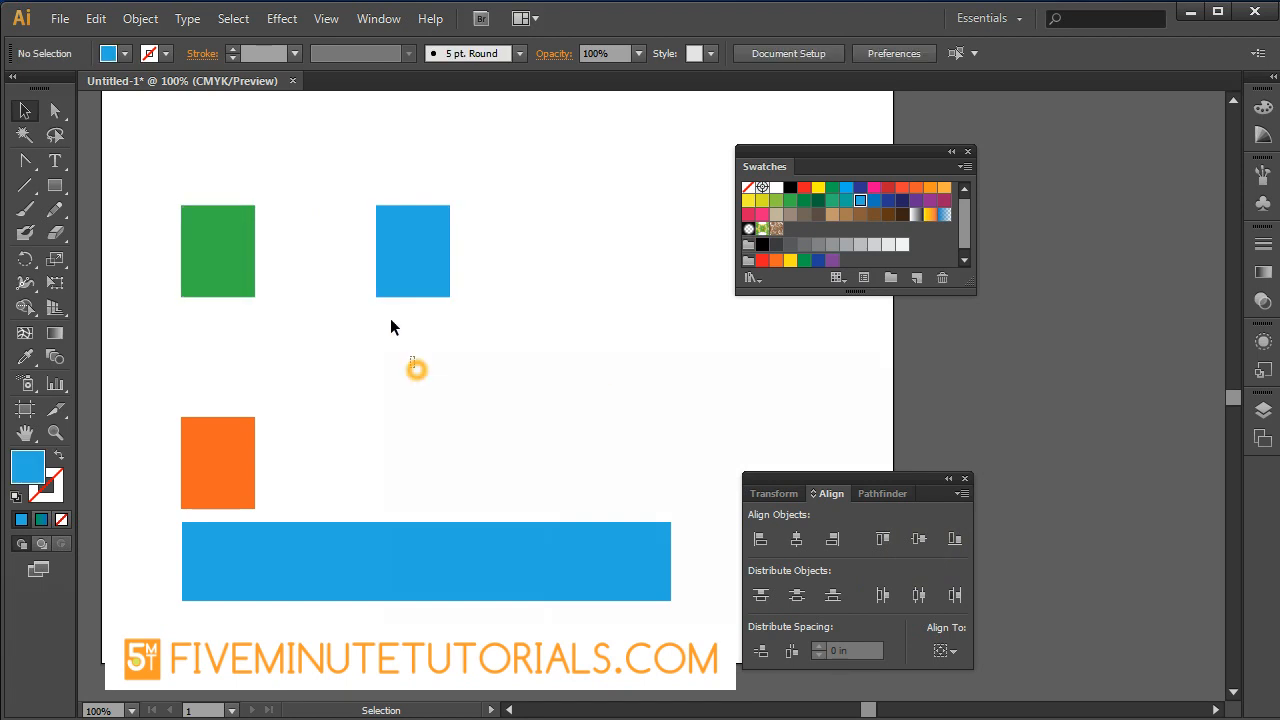
left_click(56, 358)
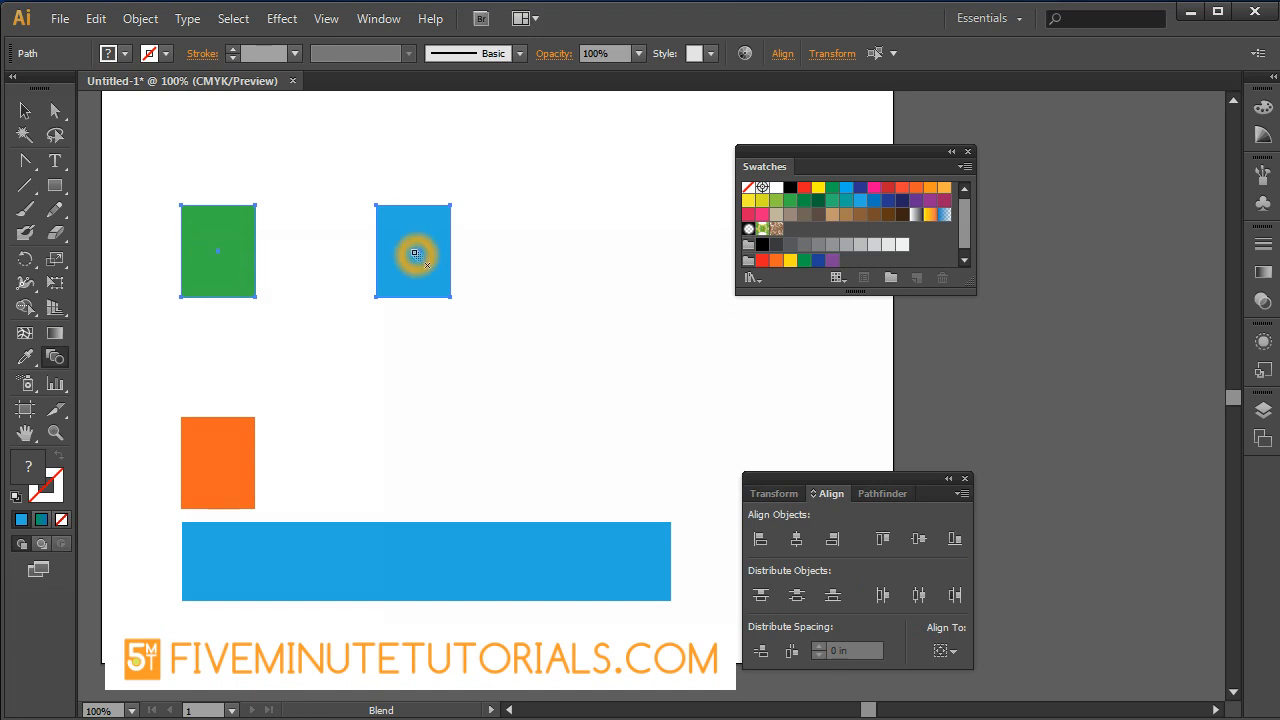
left_click(218, 252)
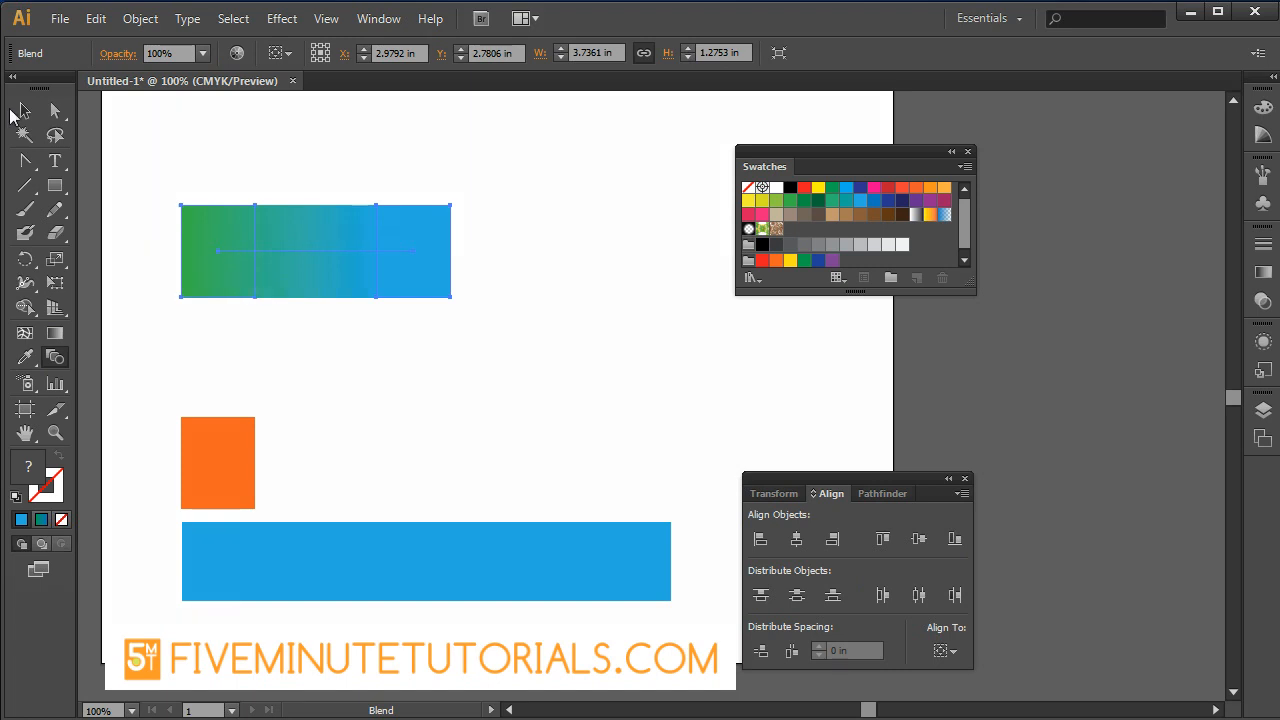
left_click(464, 272)
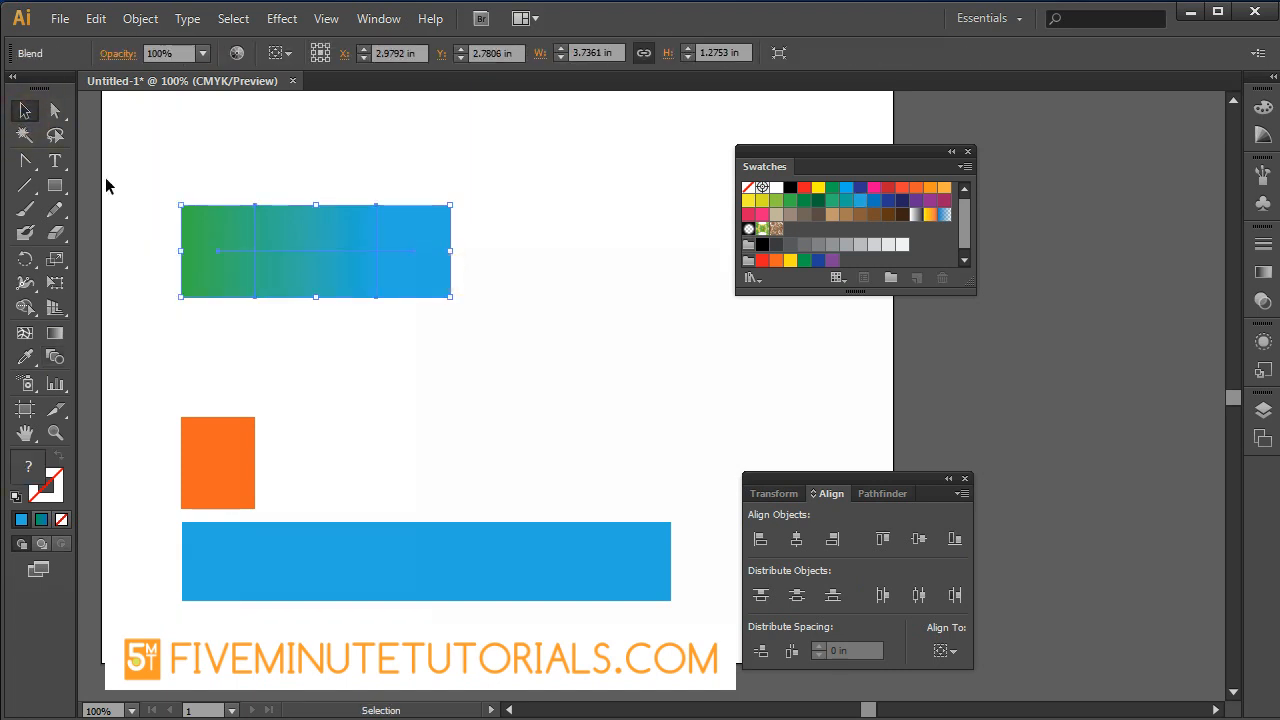
mouse_move(28, 56)
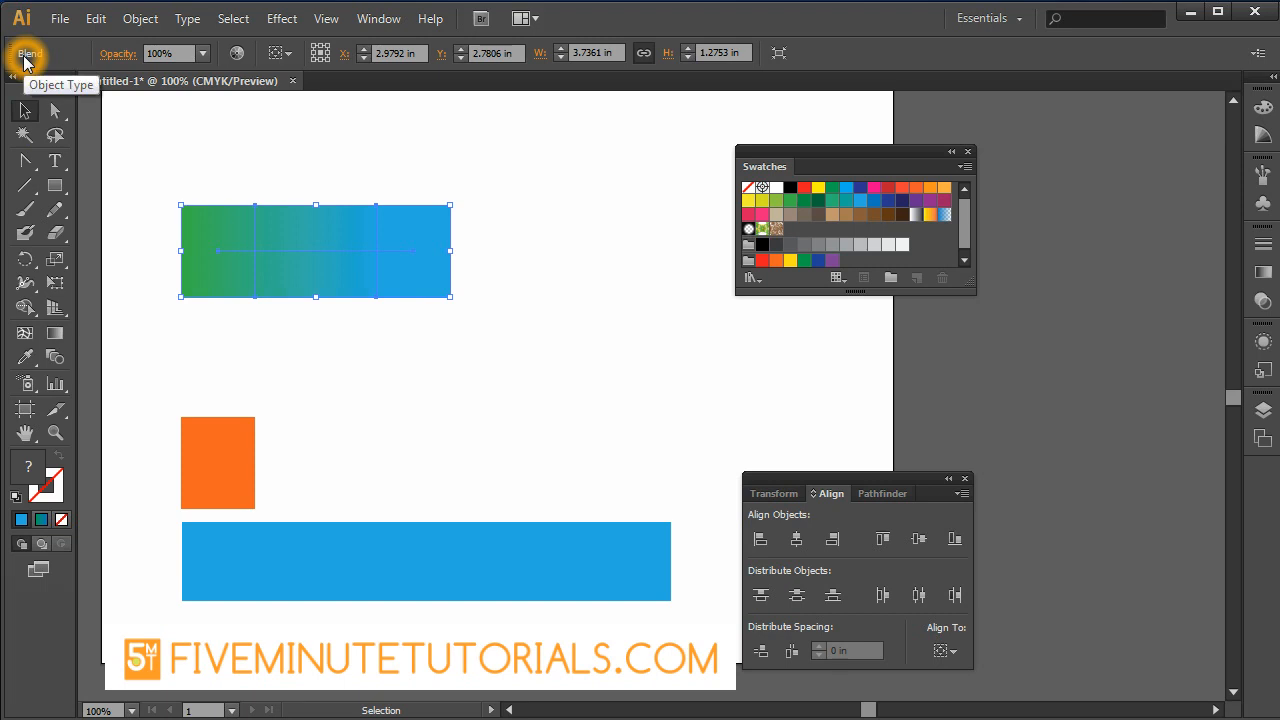
mouse_move(360, 290)
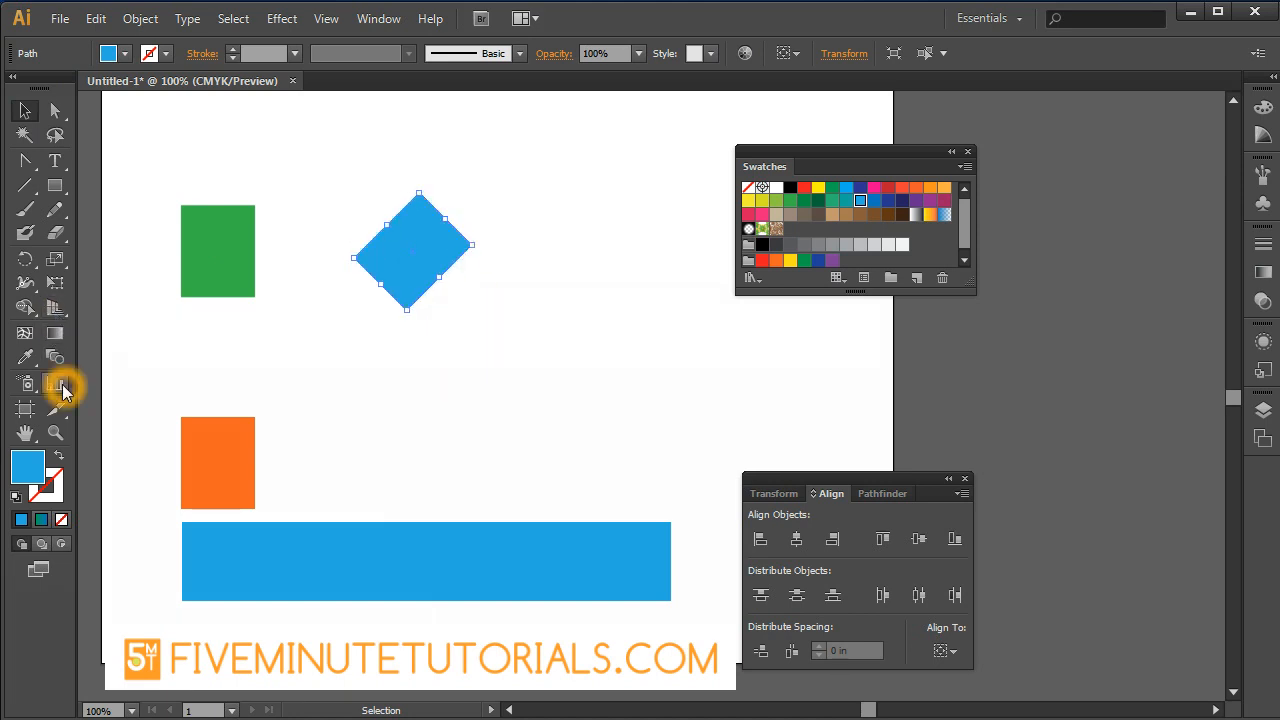
Blend the green square into the rotated blue diamond to form a pointed arrow shape
left_click(24, 384)
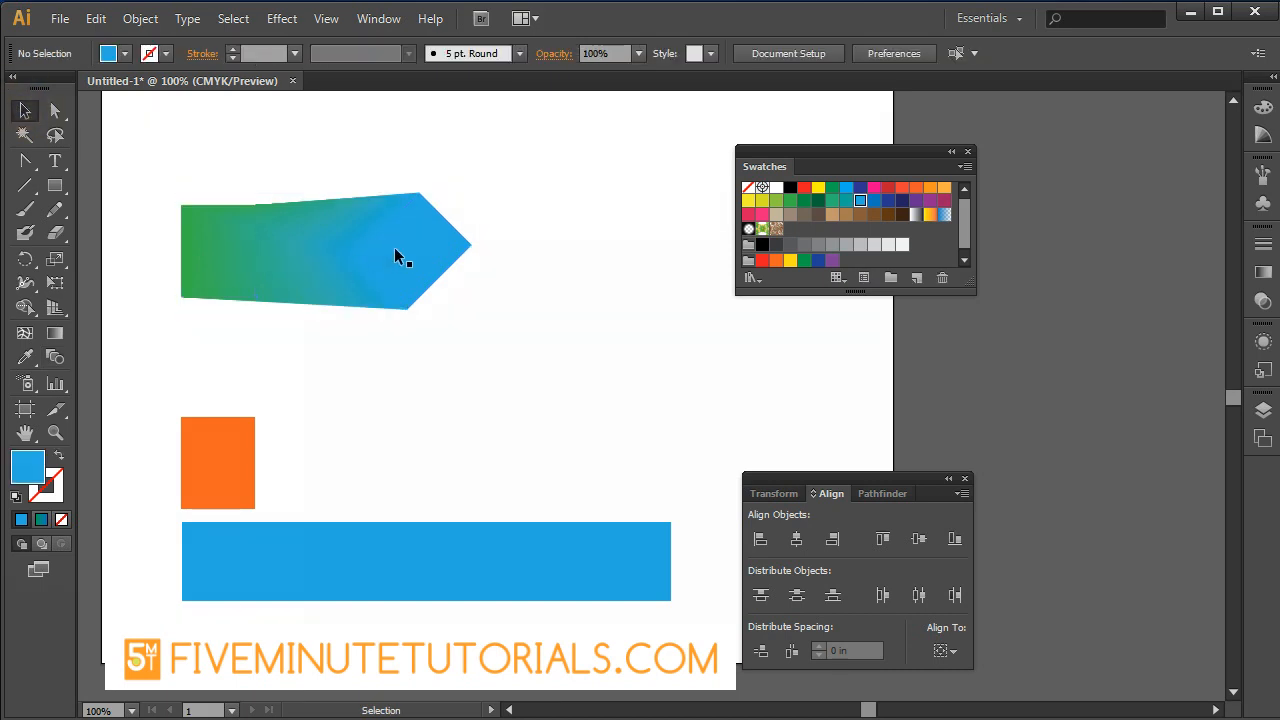
mouse_move(358, 240)
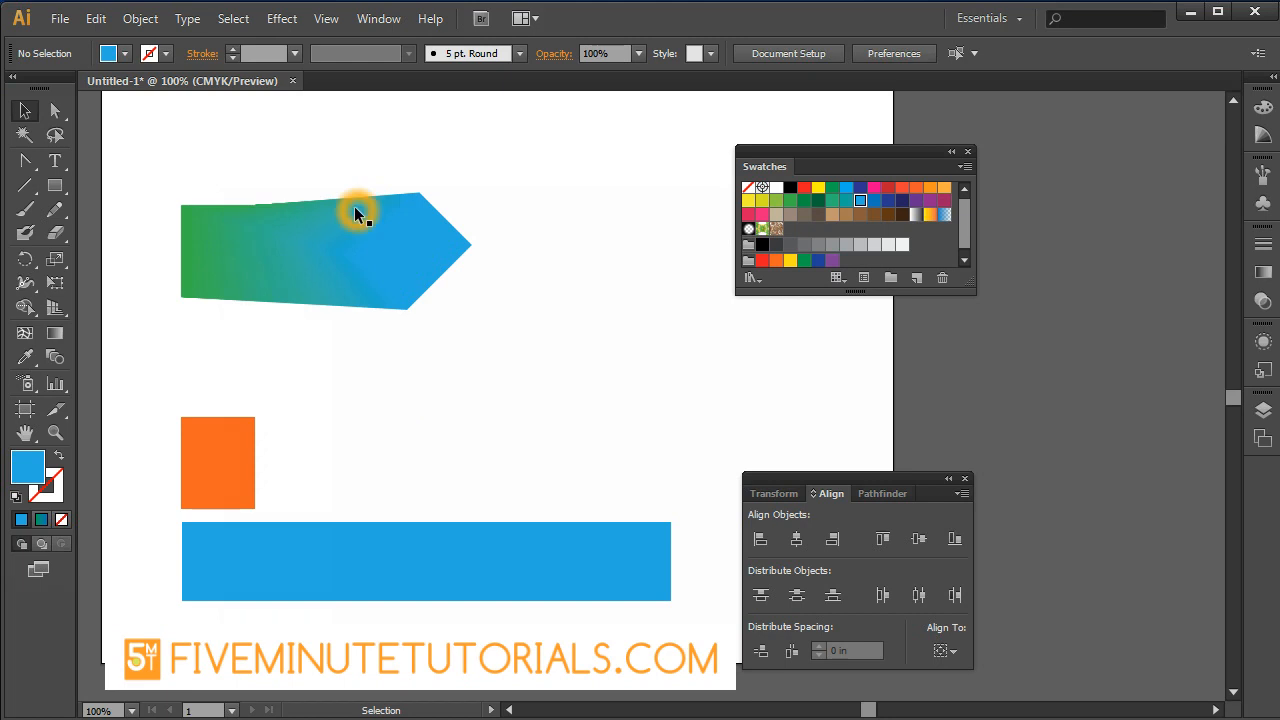
mouse_move(264, 264)
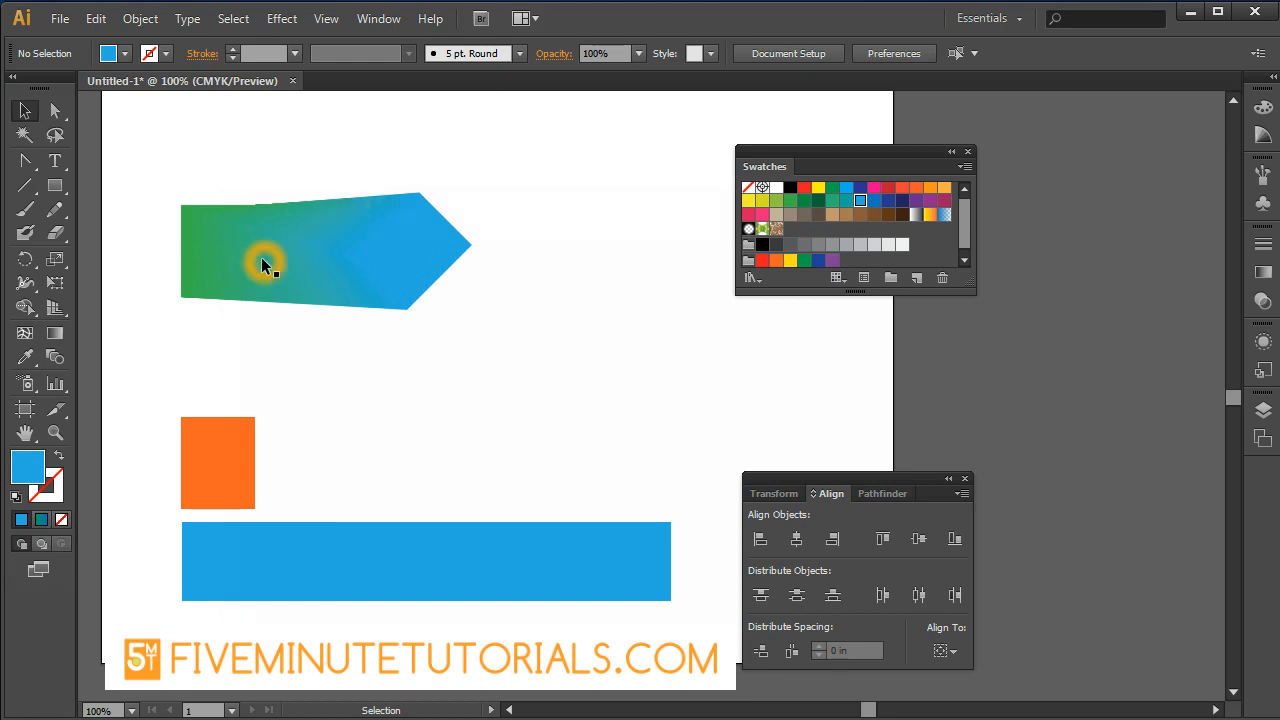
mouse_move(298, 376)
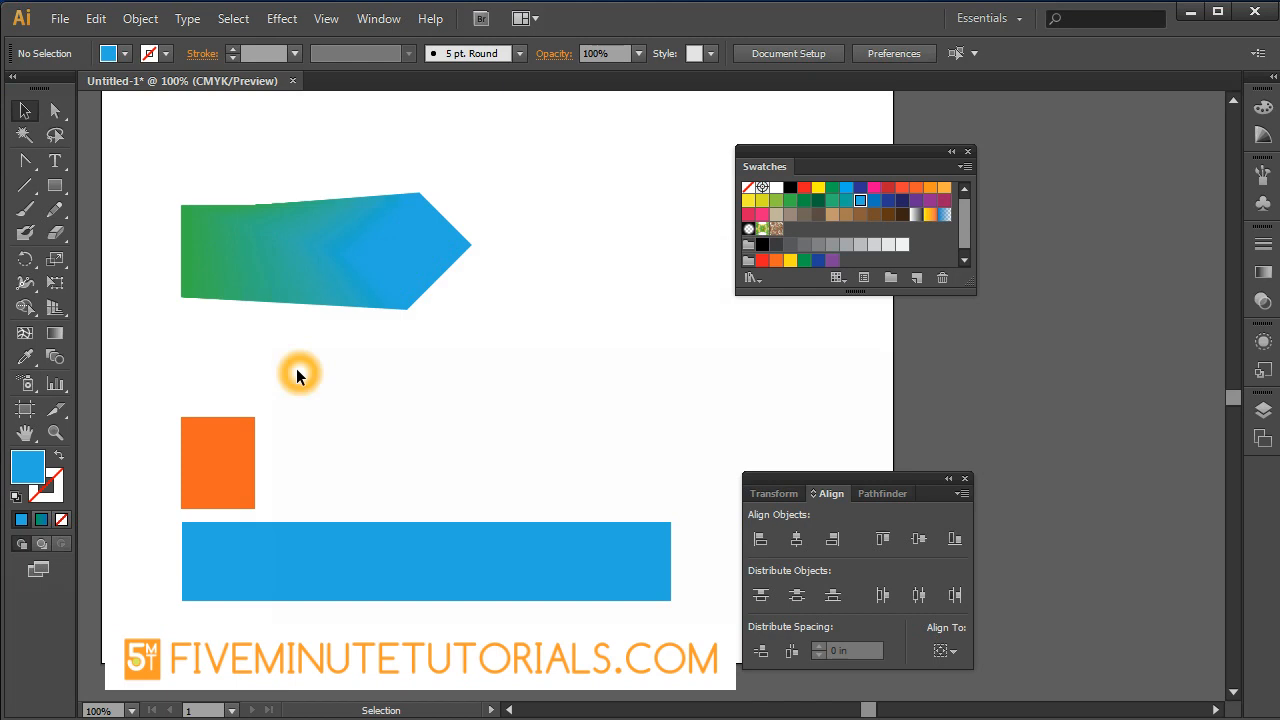
mouse_move(56, 358)
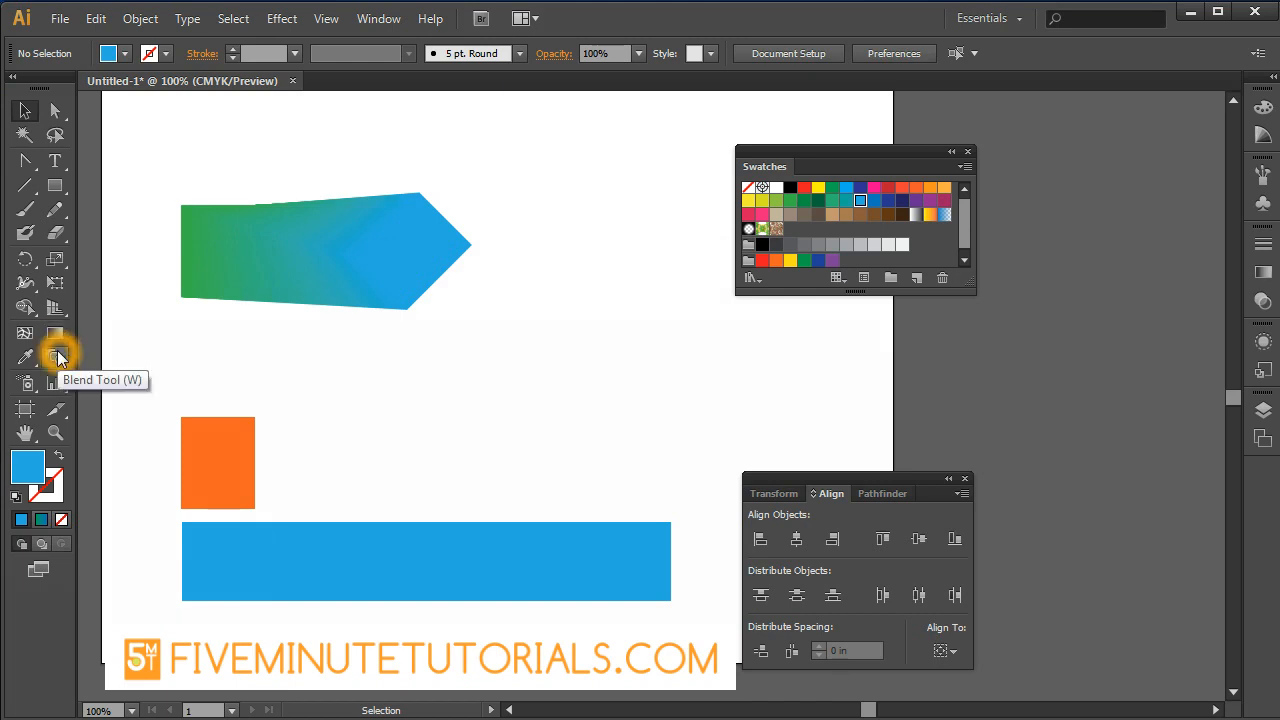
Set Blend Options spacing to Specified Steps with 5 steps
double_click(26, 356)
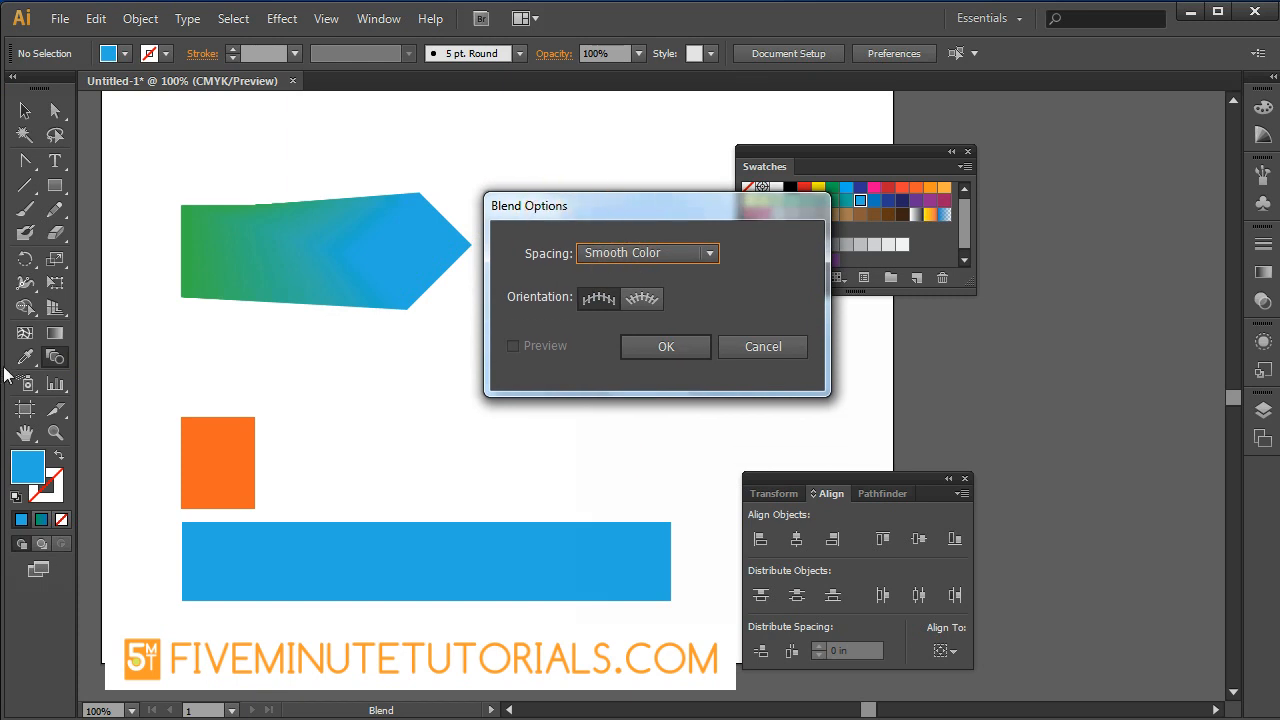
mouse_move(660, 264)
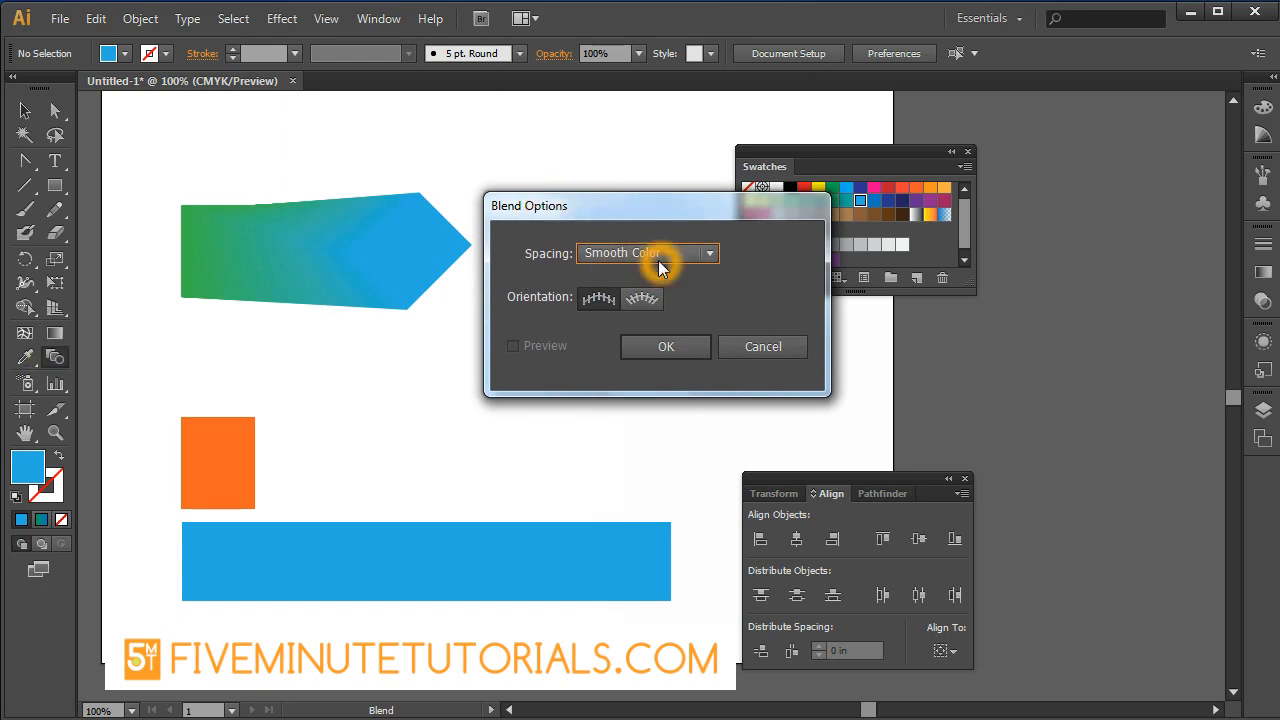
left_click(708, 252)
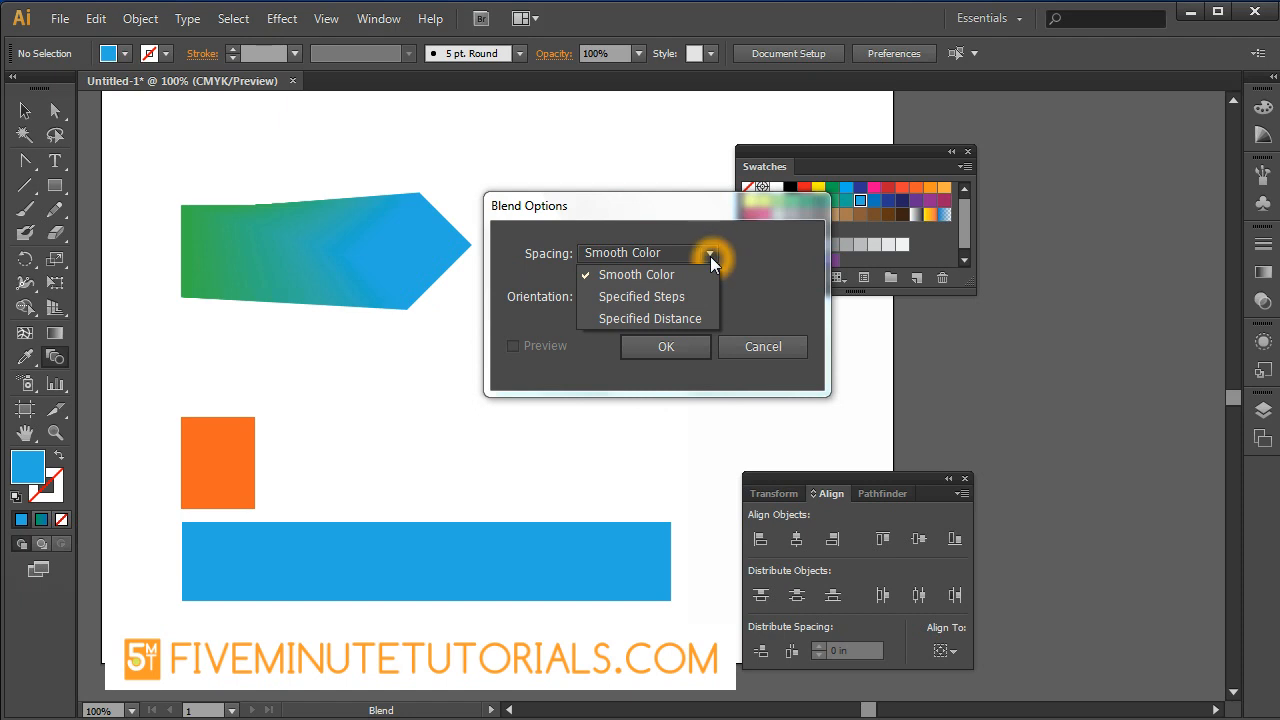
mouse_move(690, 296)
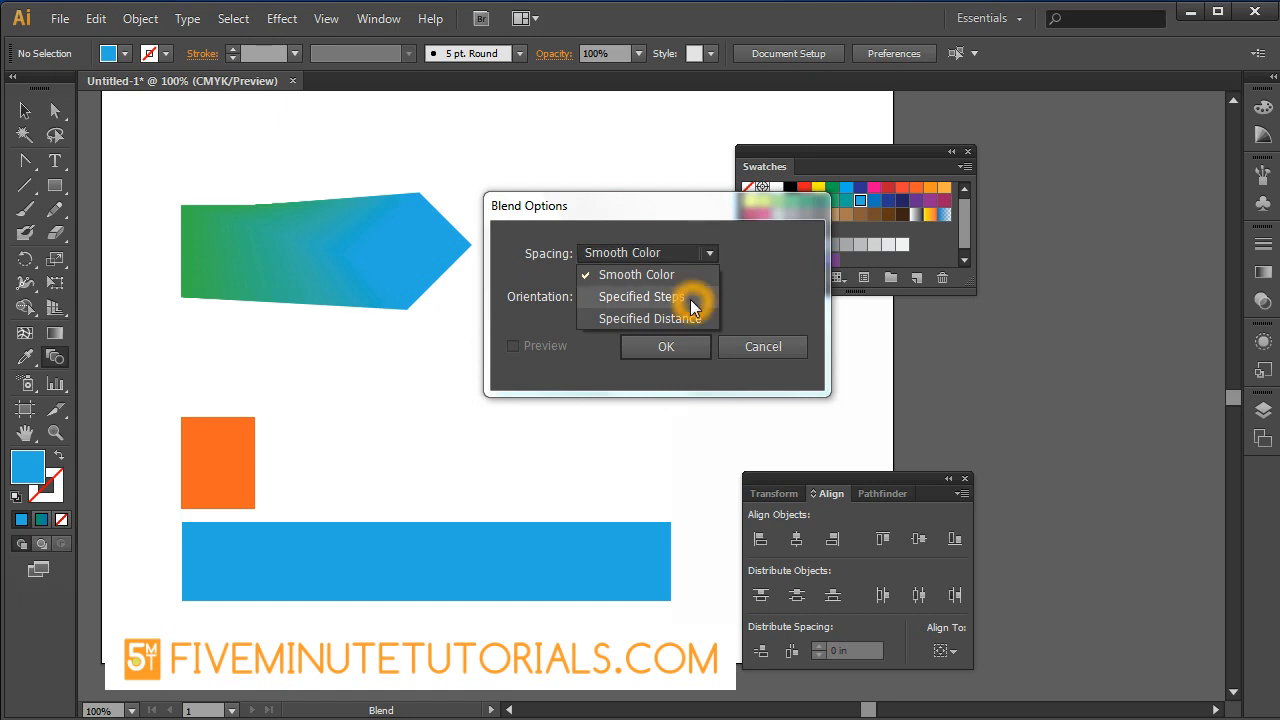
left_click(640, 296)
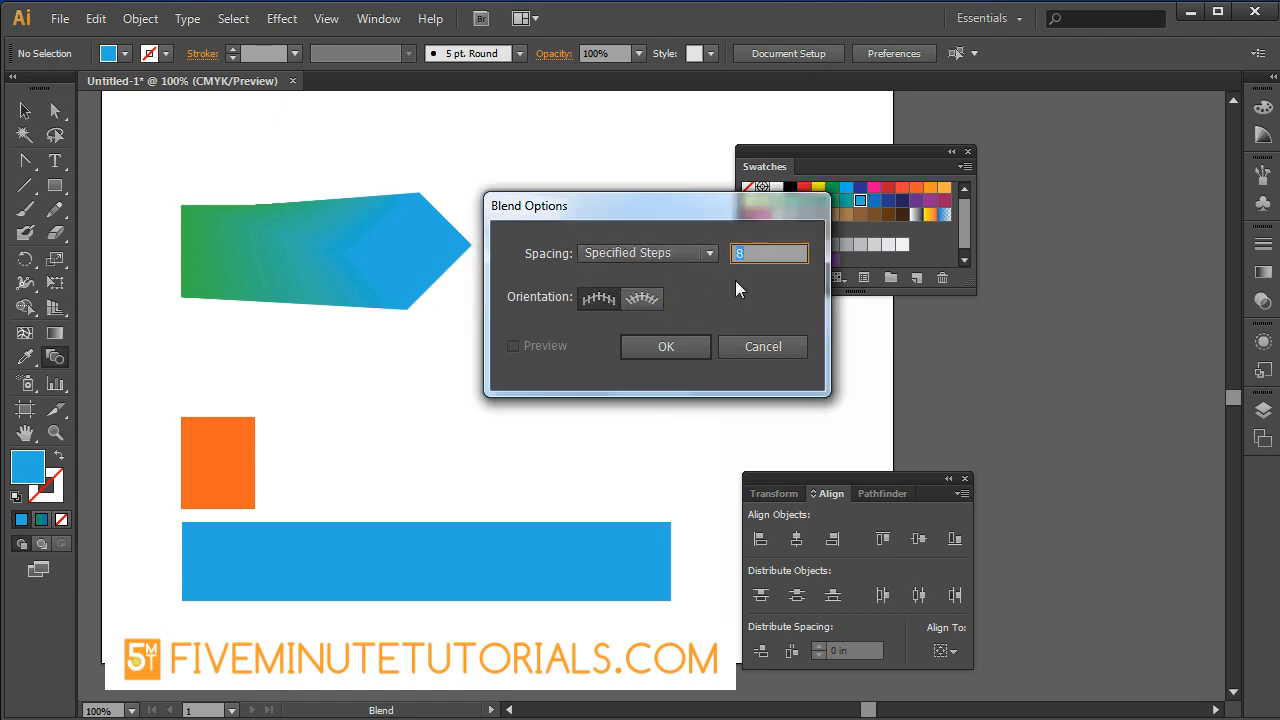
type("5")
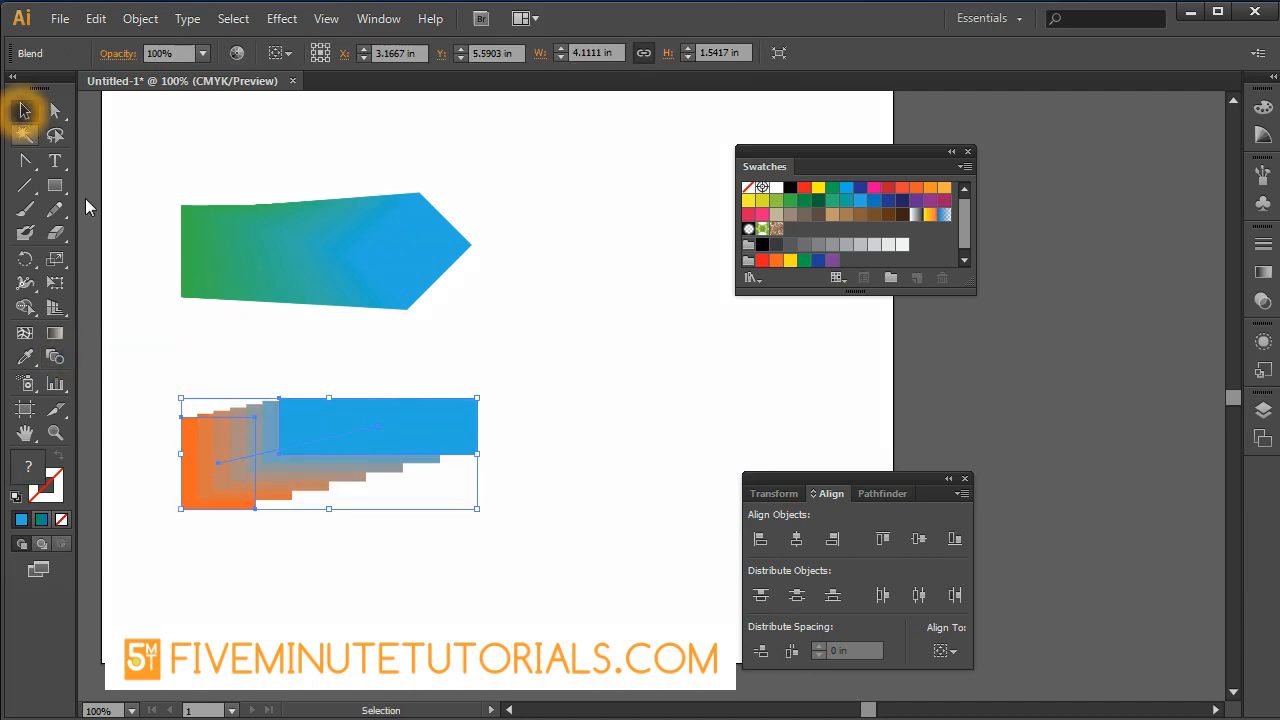
Reselect the orange-to-blue stepped blend and nudge it slightly right as one object
left_click(336, 428)
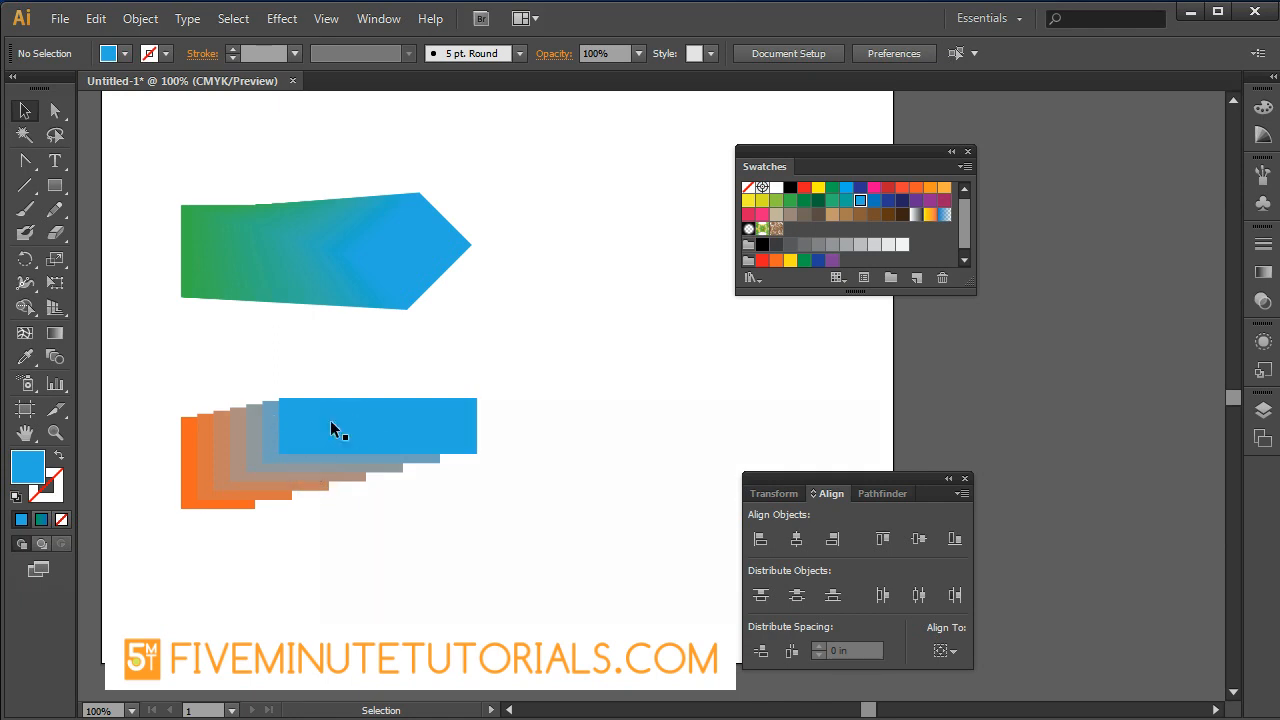
mouse_move(344, 494)
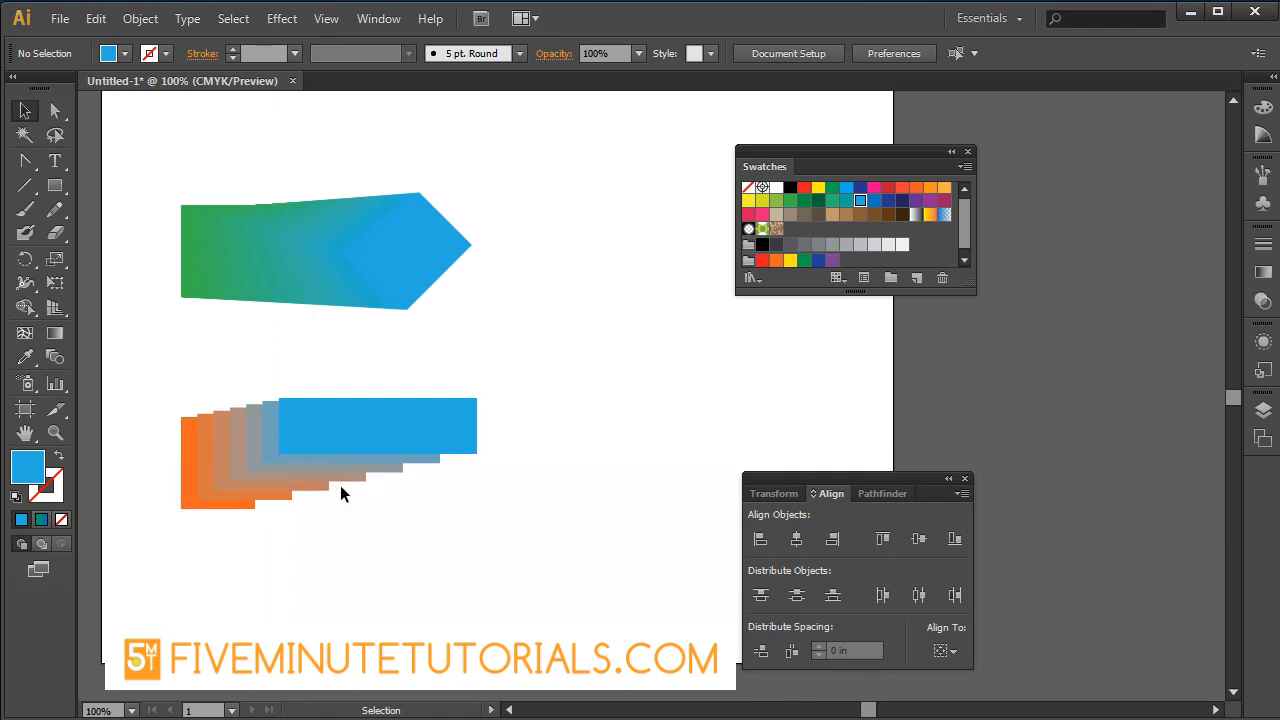
left_click(376, 424)
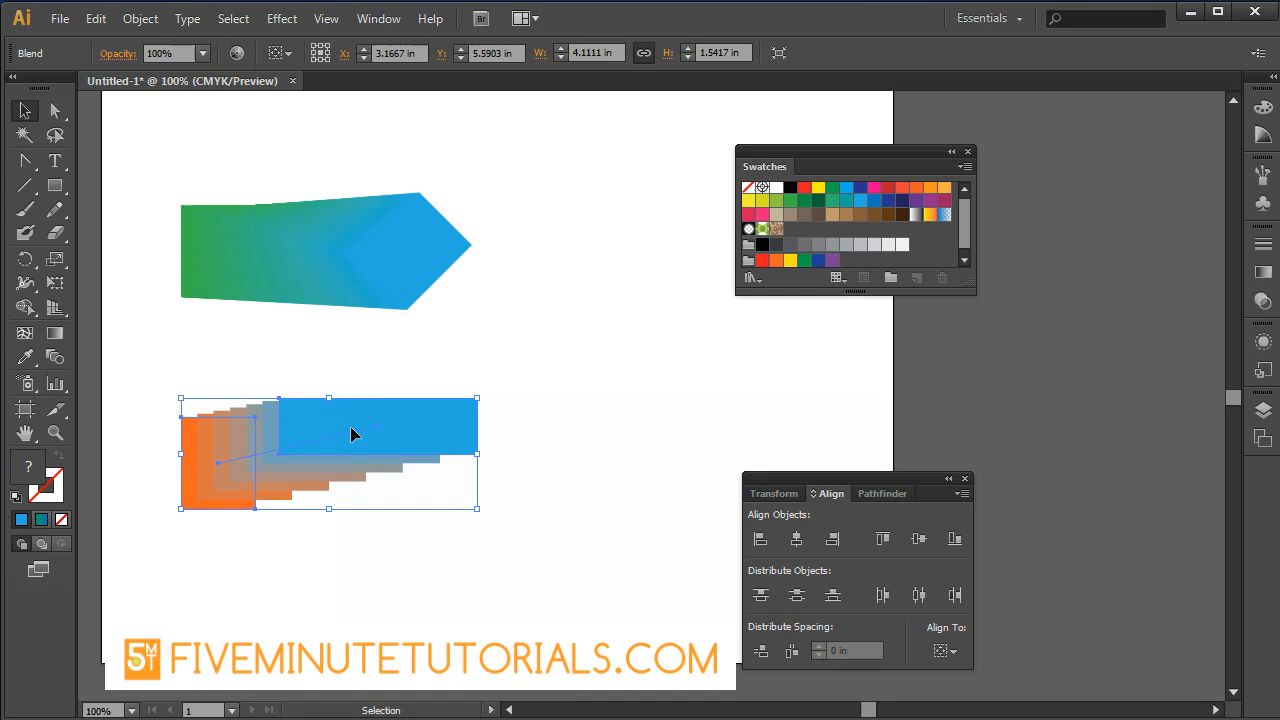
left_click_drag(350, 436, 380, 428)
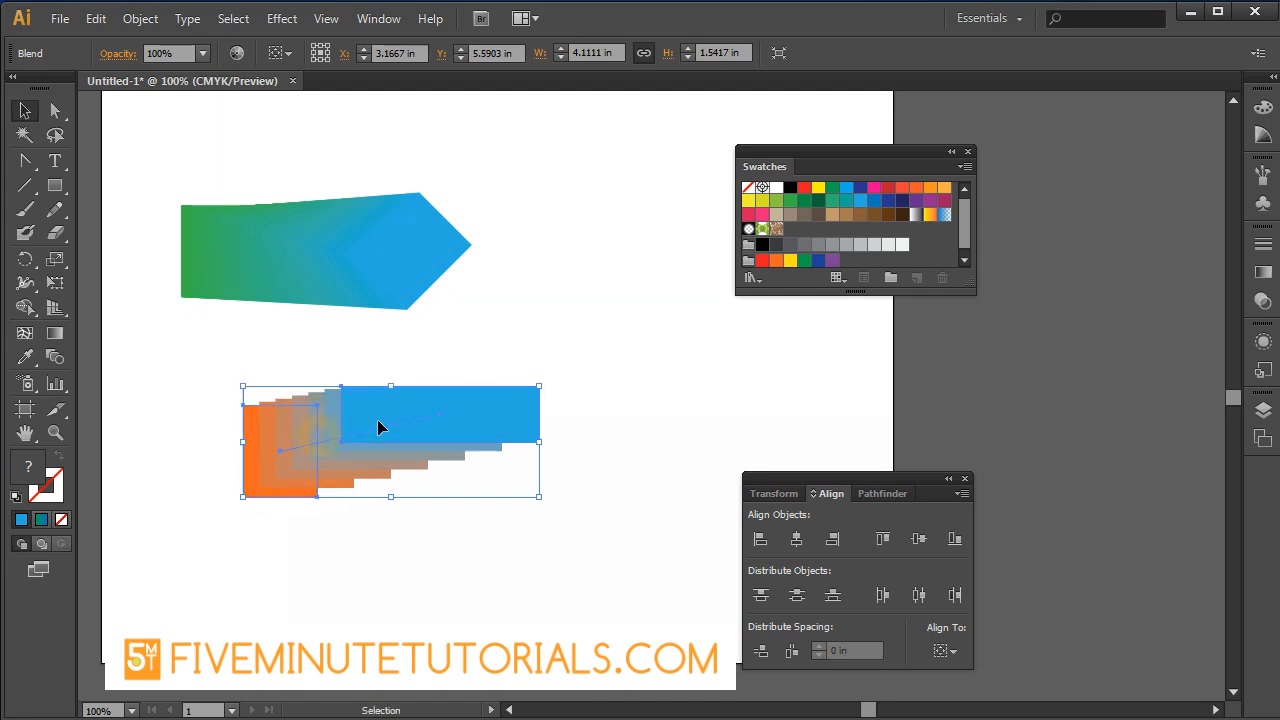
Expand the stepped blend into objects, keeping Object and Fill checked
left_click(140, 18)
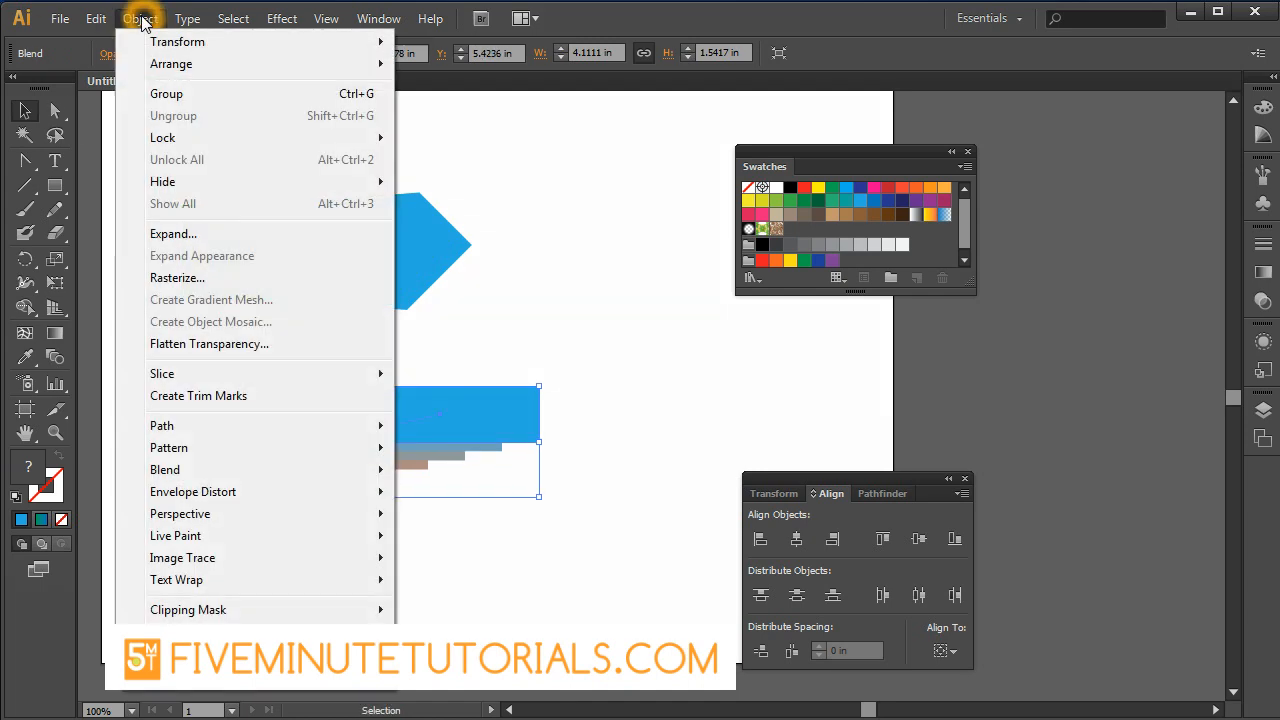
left_click(172, 232)
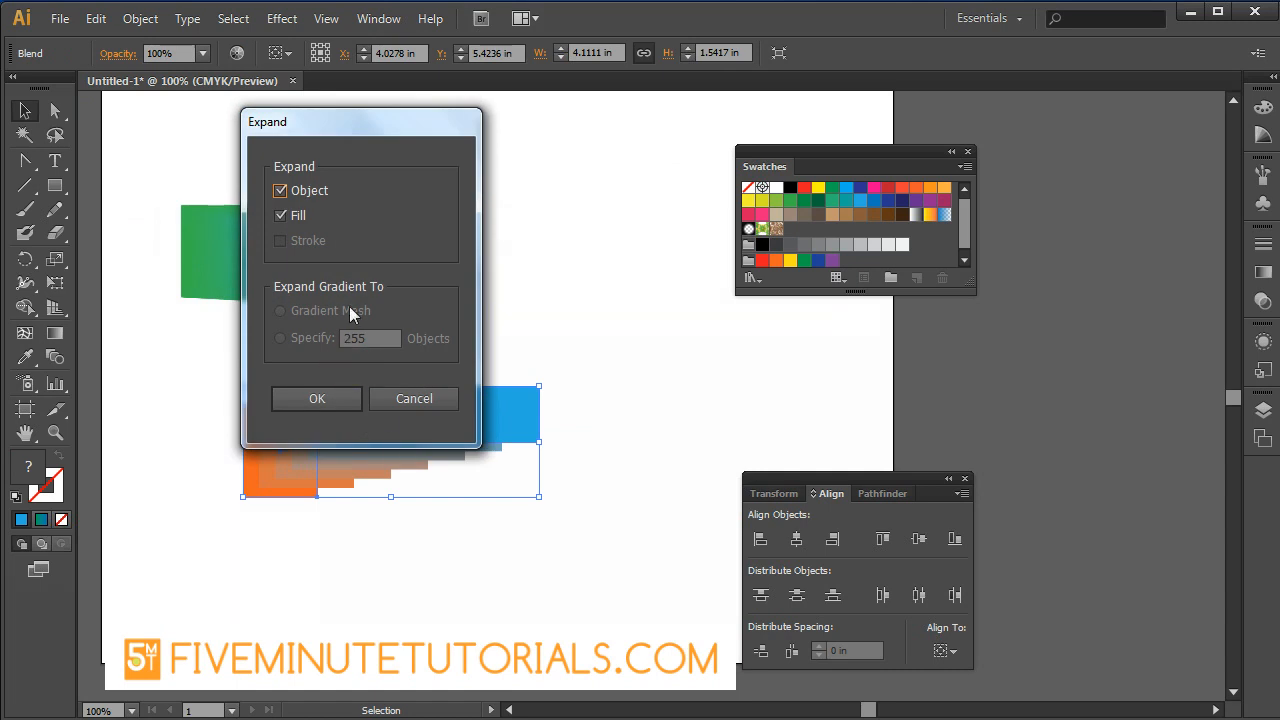
mouse_move(292, 360)
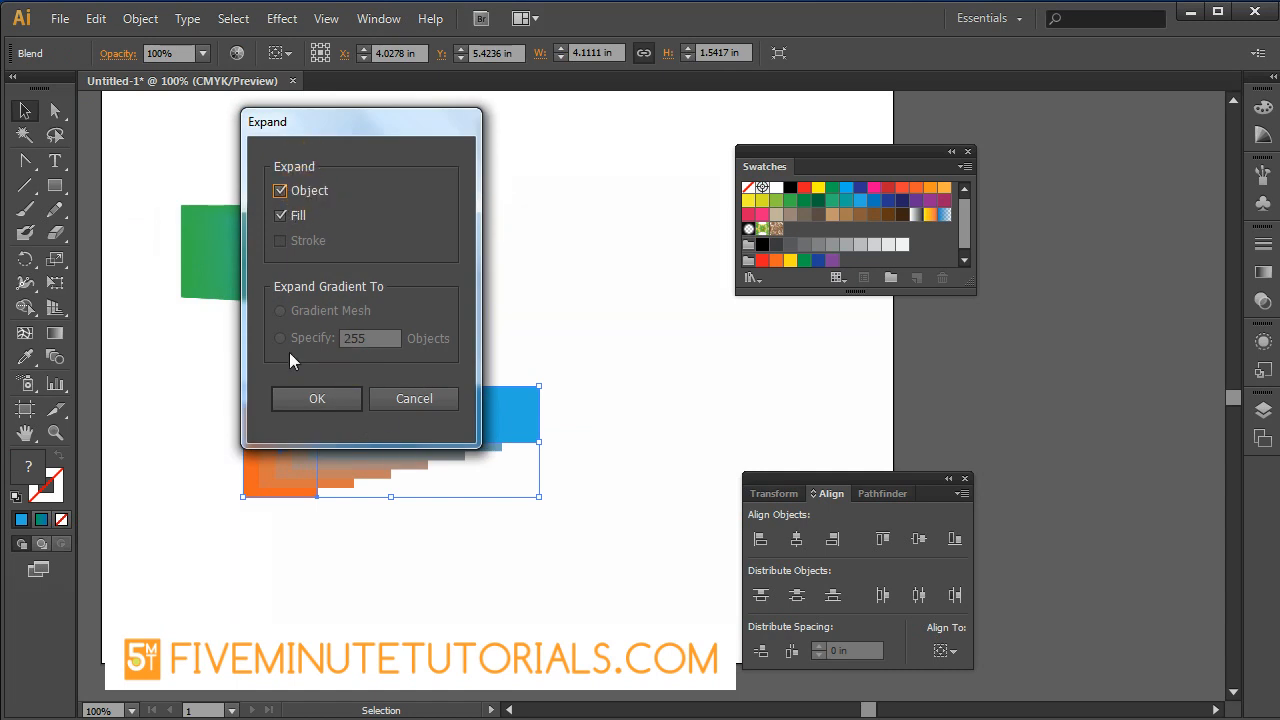
left_click(316, 398)
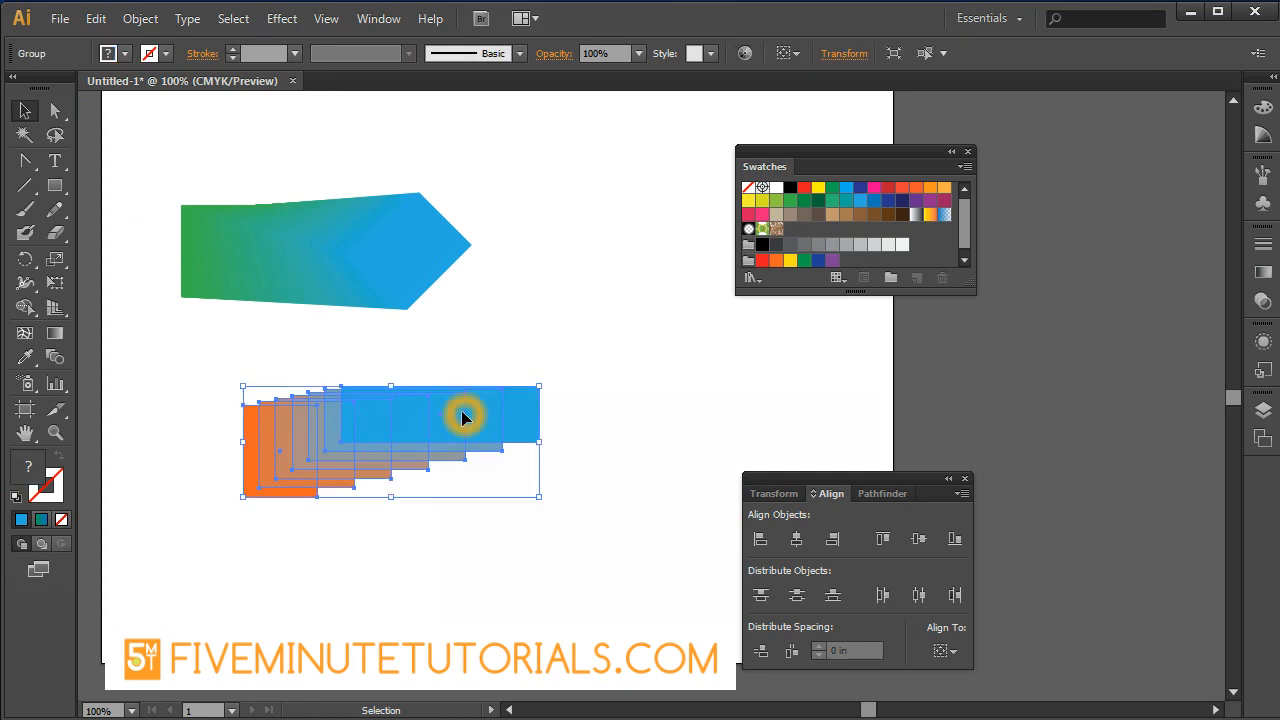
Ungroup the expanded blend into separate shapes
left_click(140, 18)
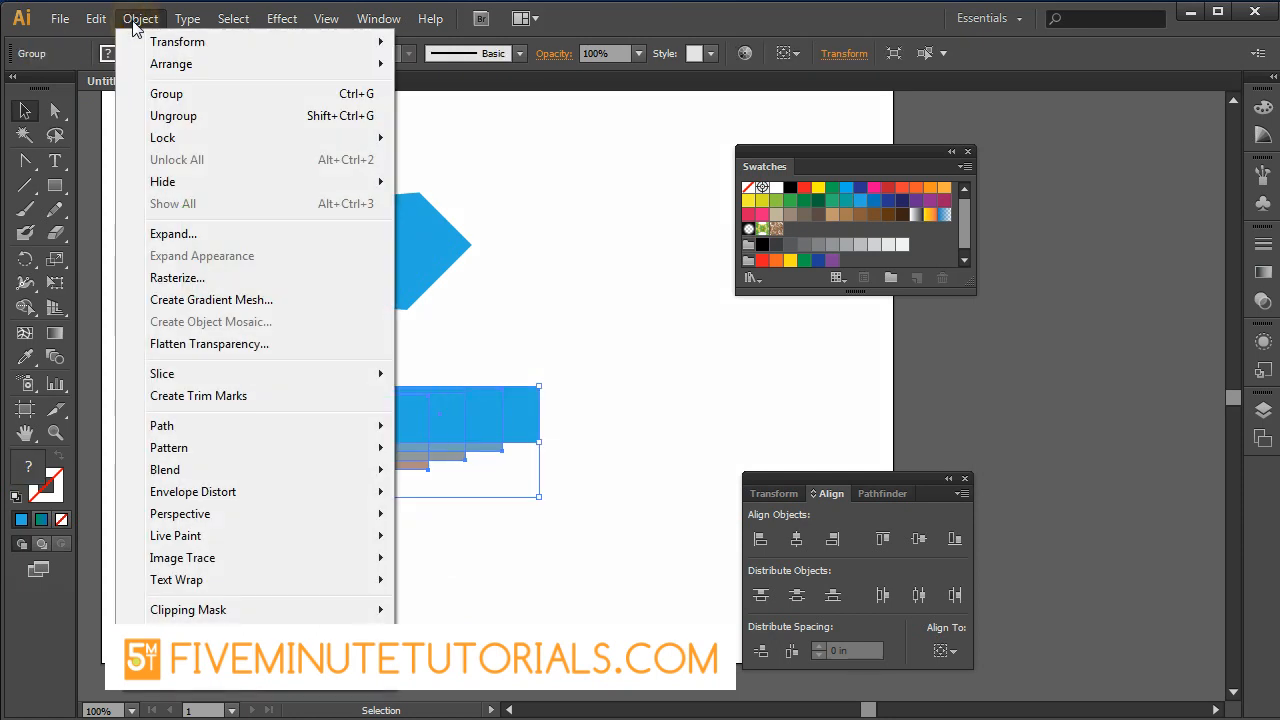
left_click(96, 18)
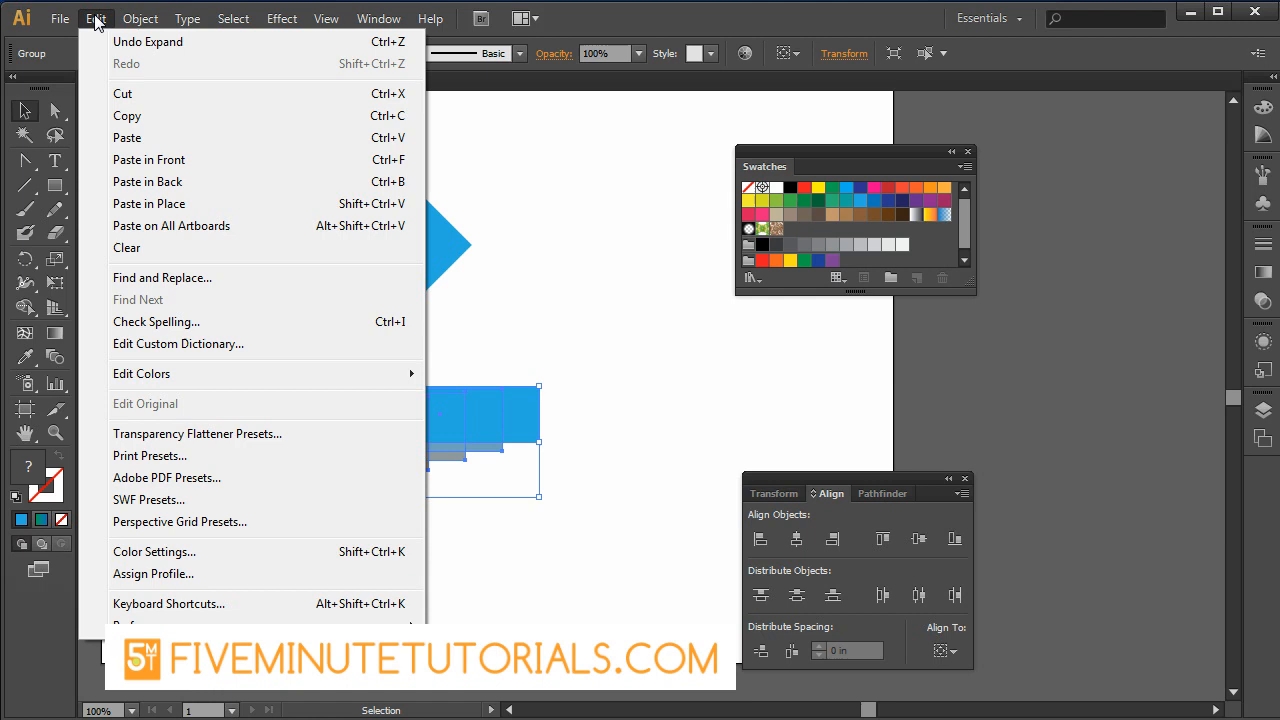
left_click(140, 18)
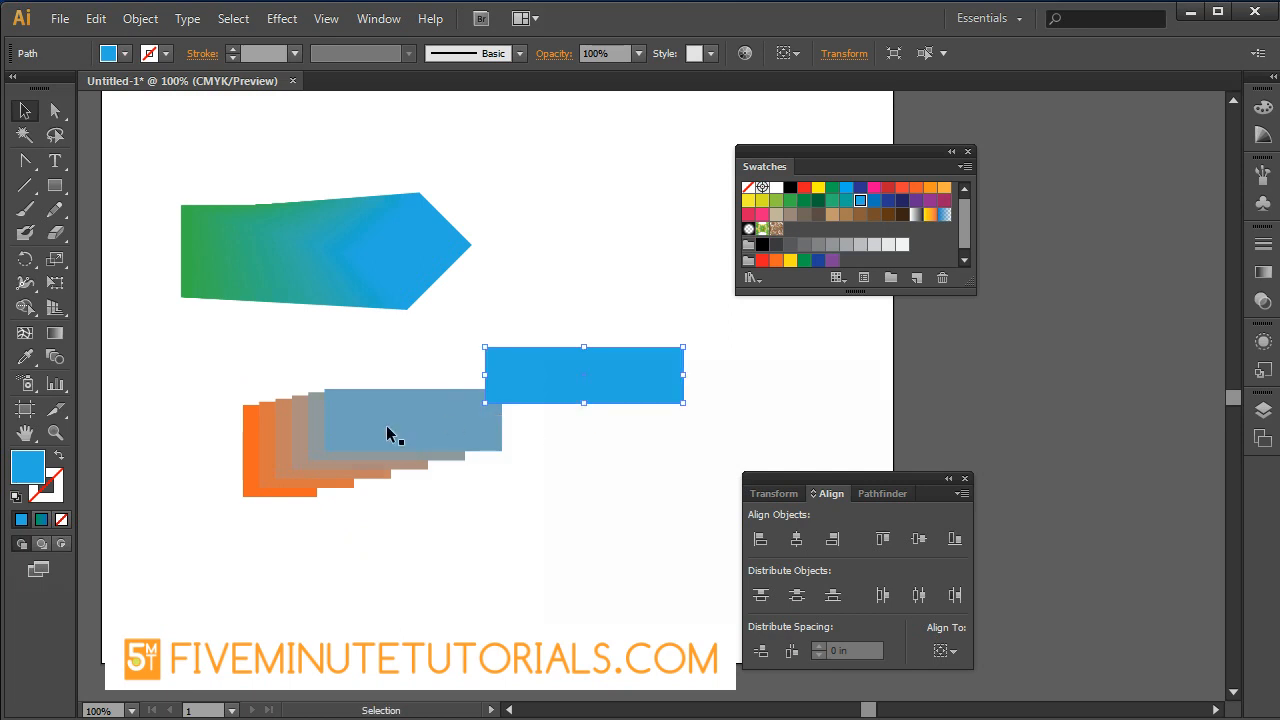
Drag the blue, brown and orange rectangles apart to separate spots on the artboard
left_click_drag(584, 376, 508, 560)
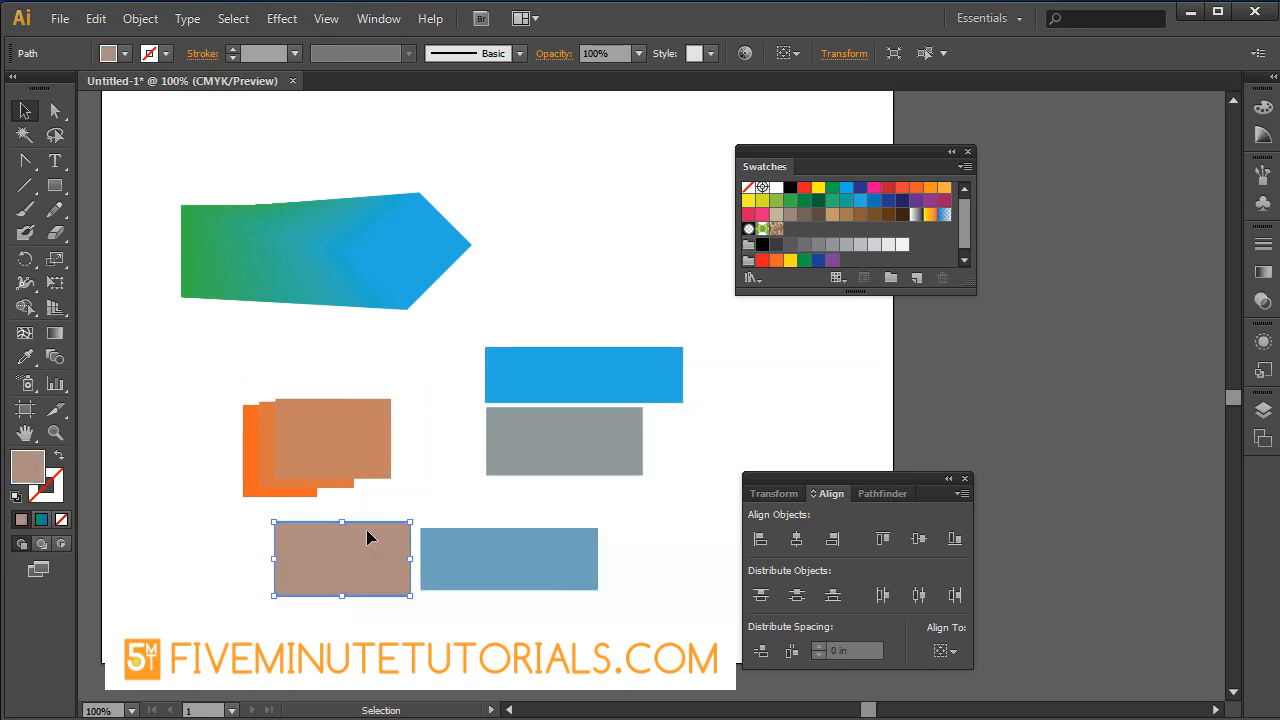
left_click_drag(340, 558, 420, 390)
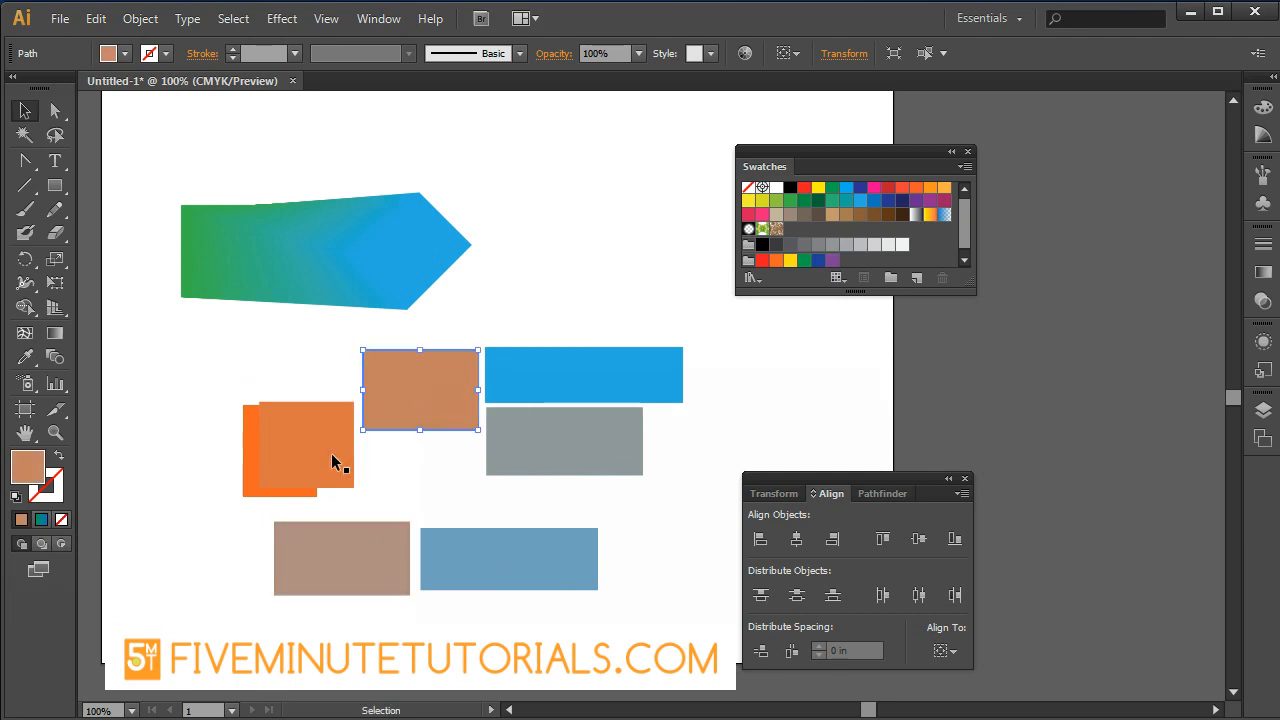
left_click_drag(332, 460, 196, 492)
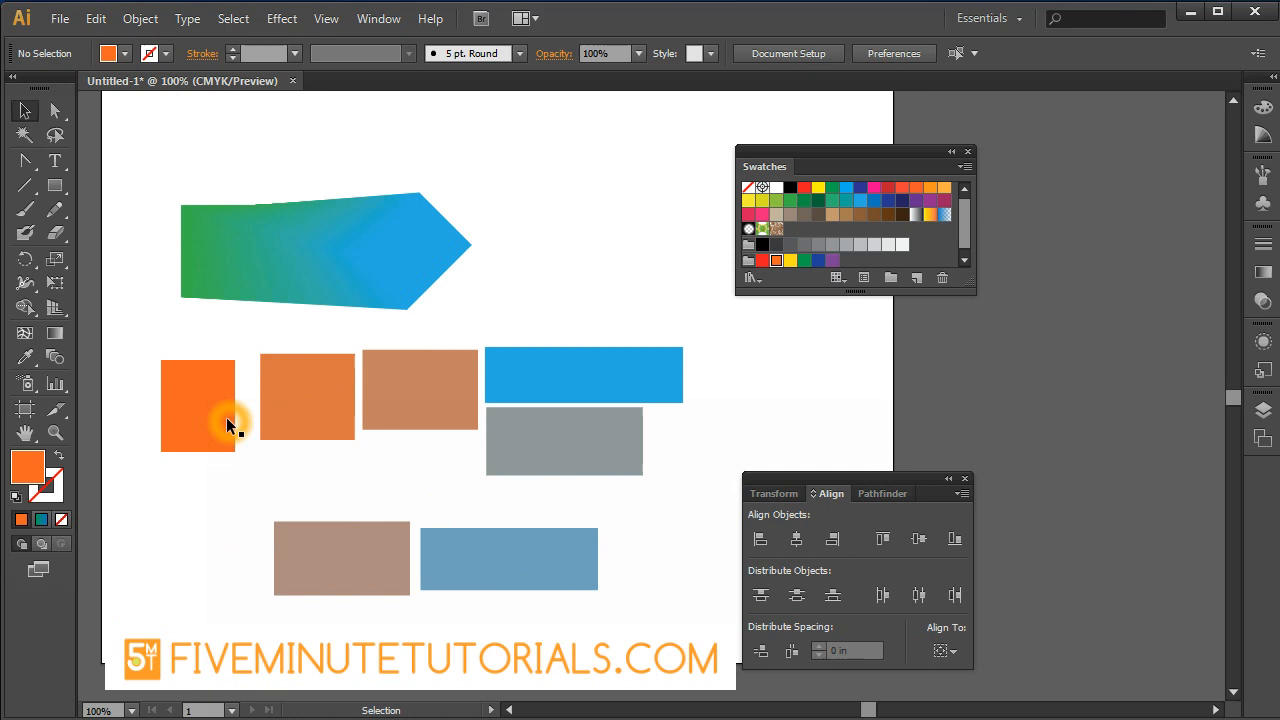
mouse_move(210, 410)
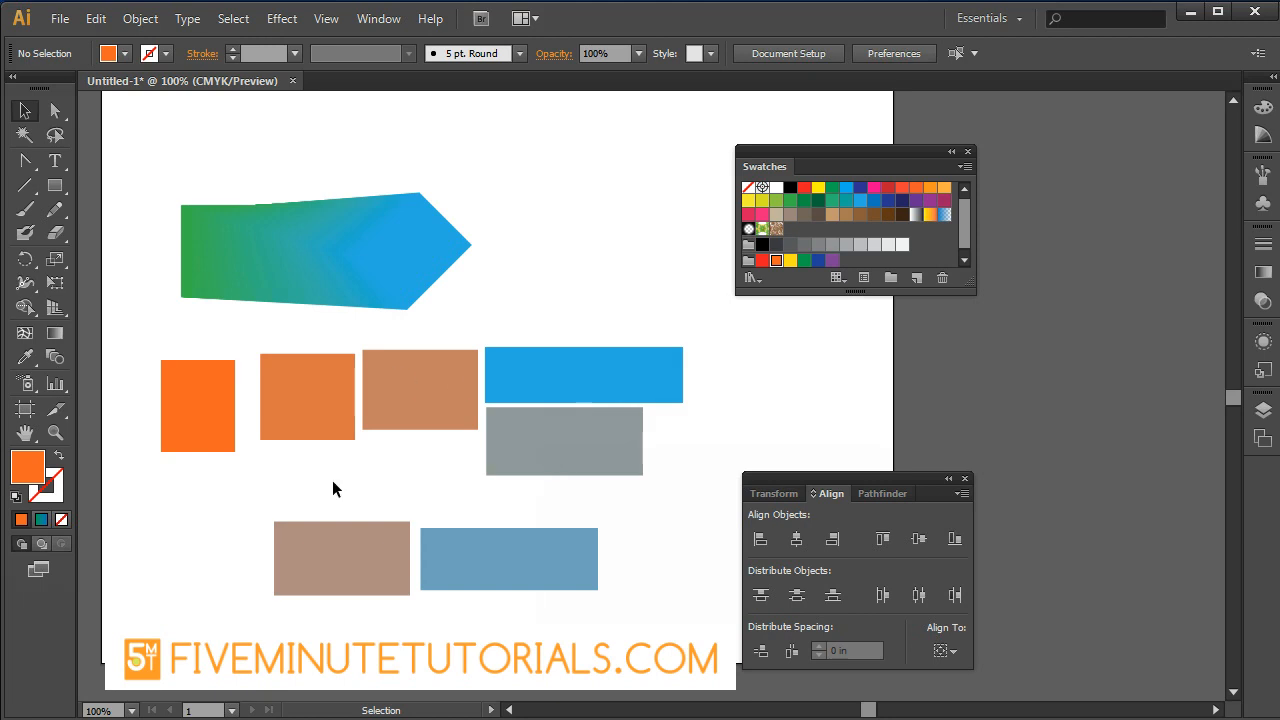
mouse_move(400, 558)
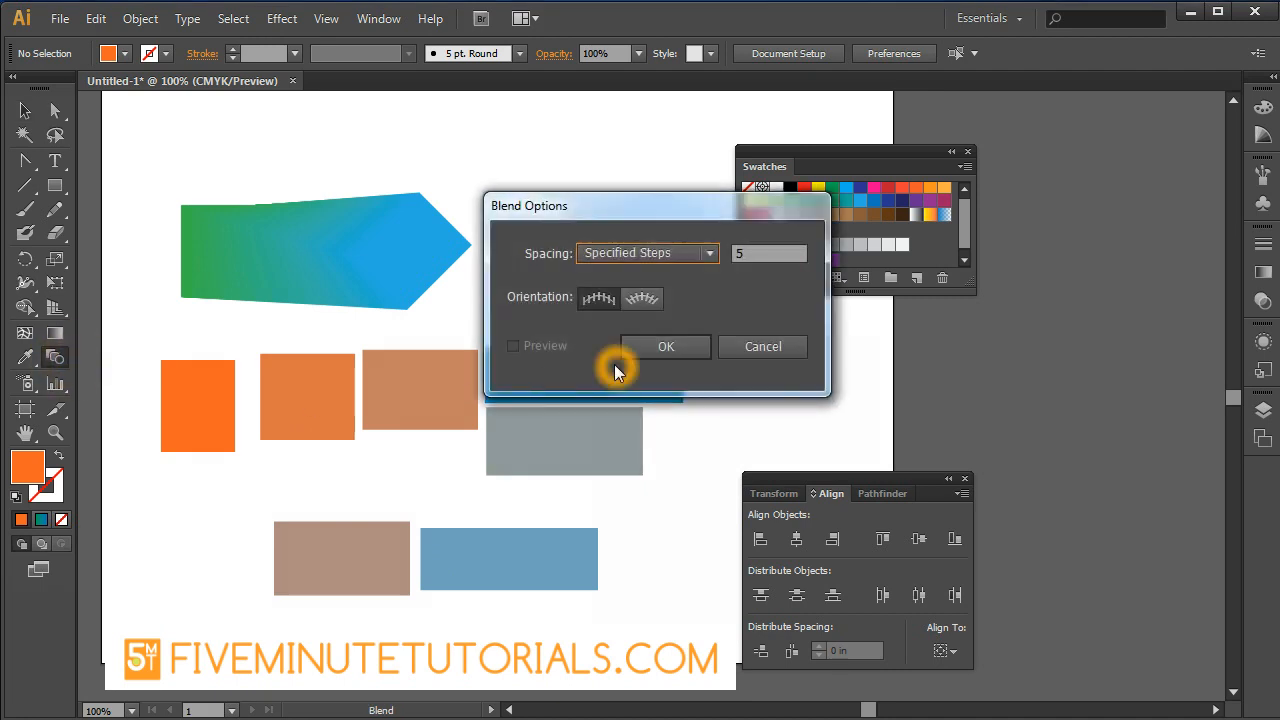
mouse_move(692, 304)
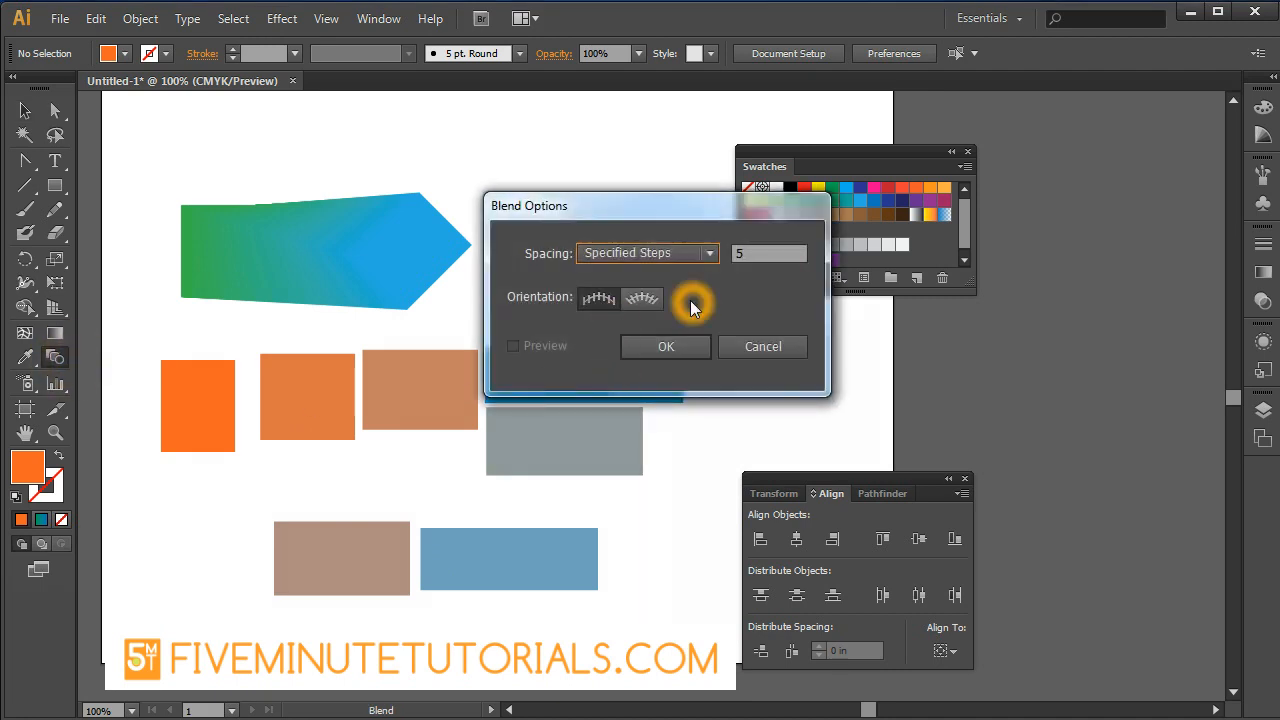
left_click(648, 252)
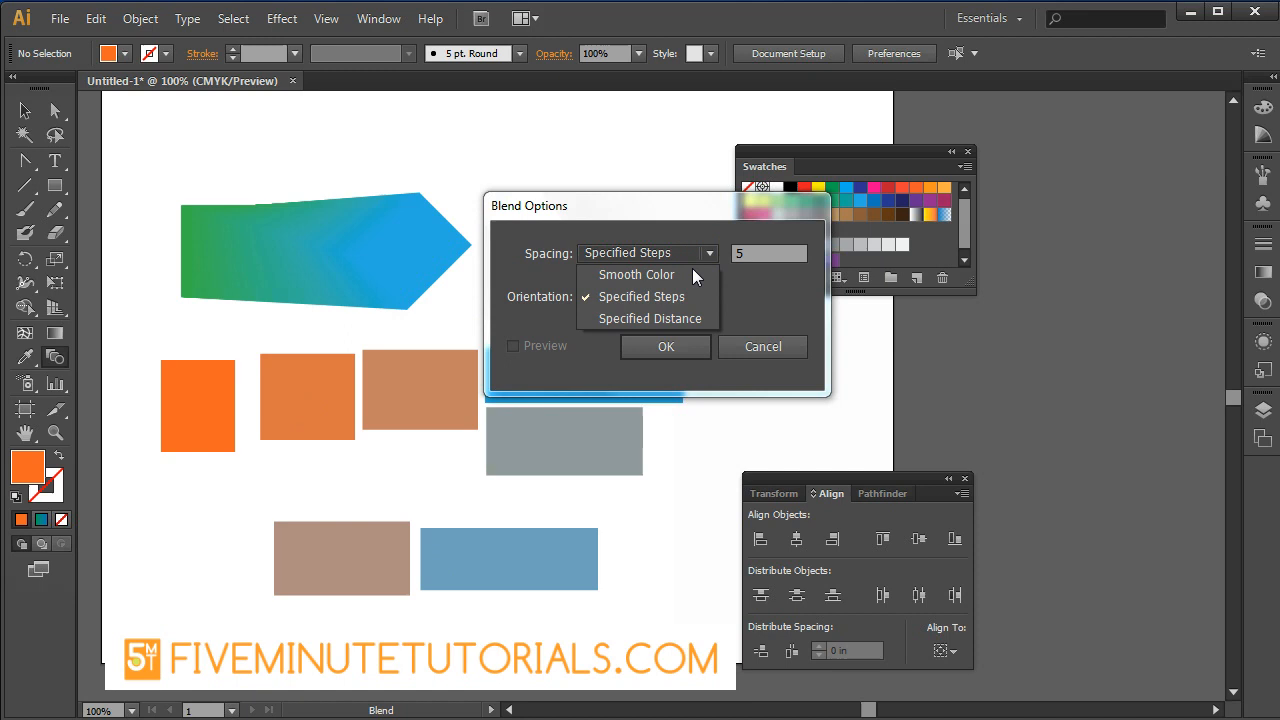
left_click(642, 296)
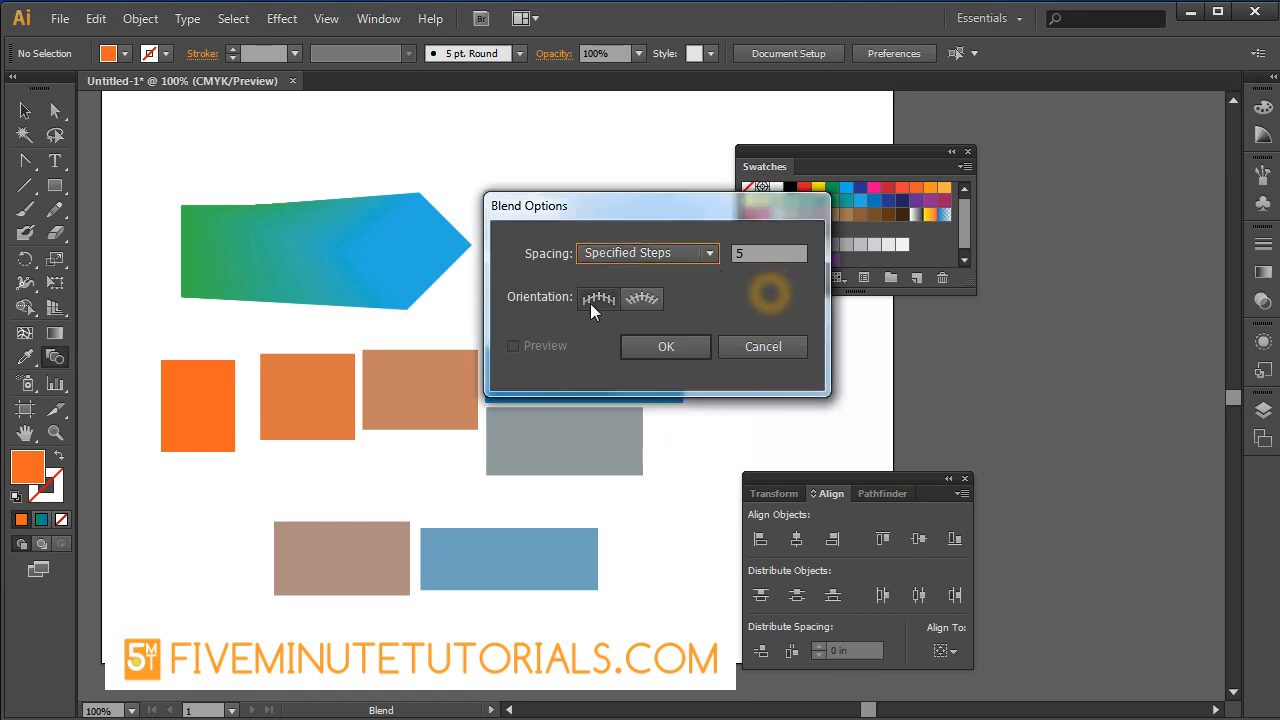
mouse_move(598, 300)
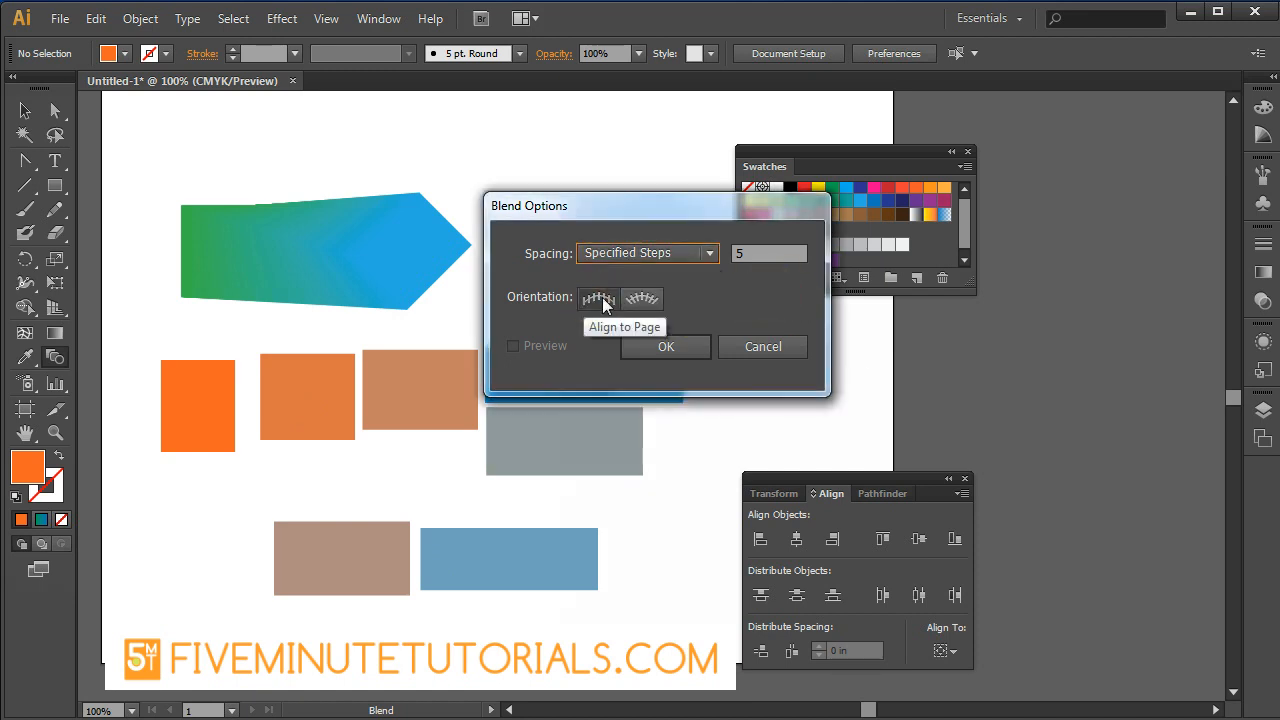
left_click(642, 300)
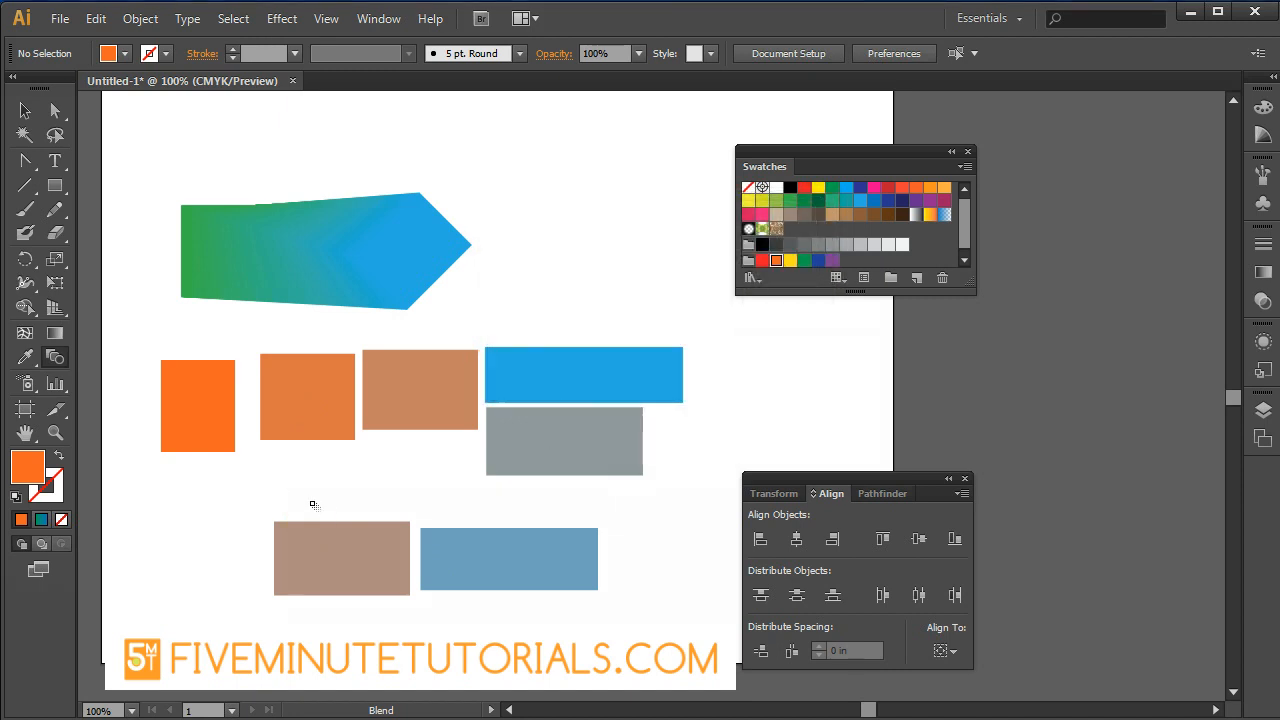
left_click(312, 480)
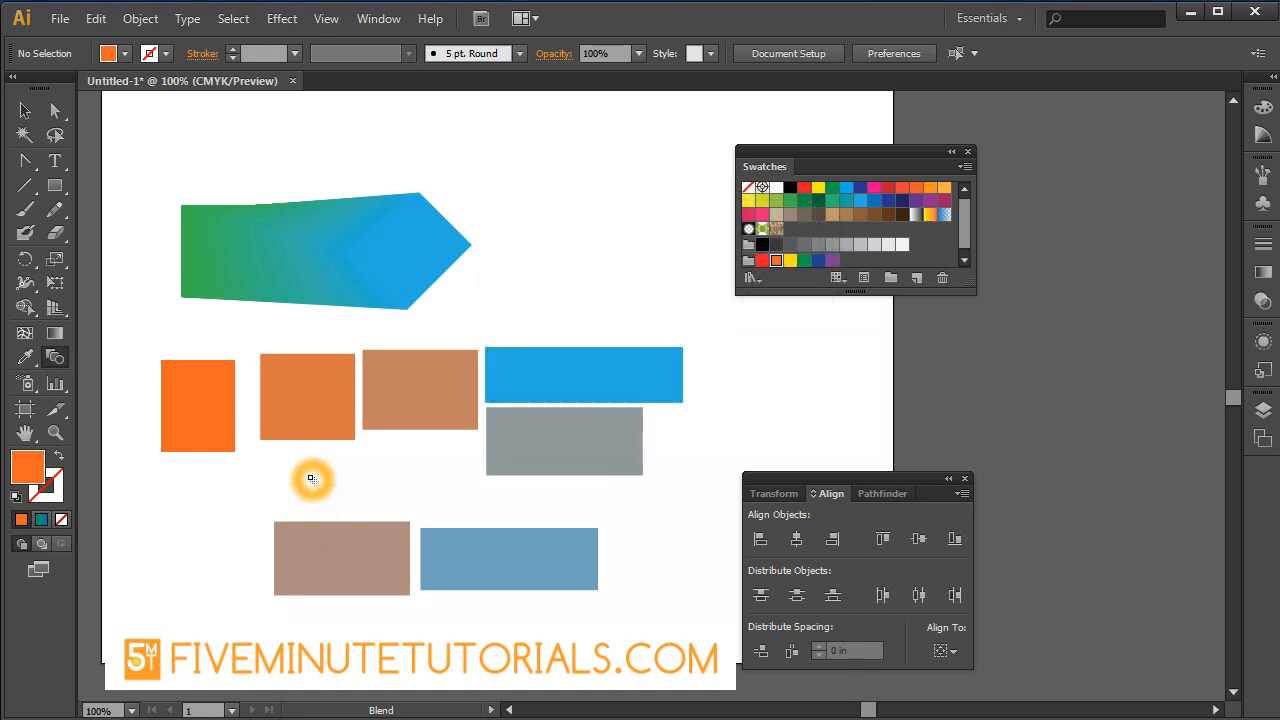